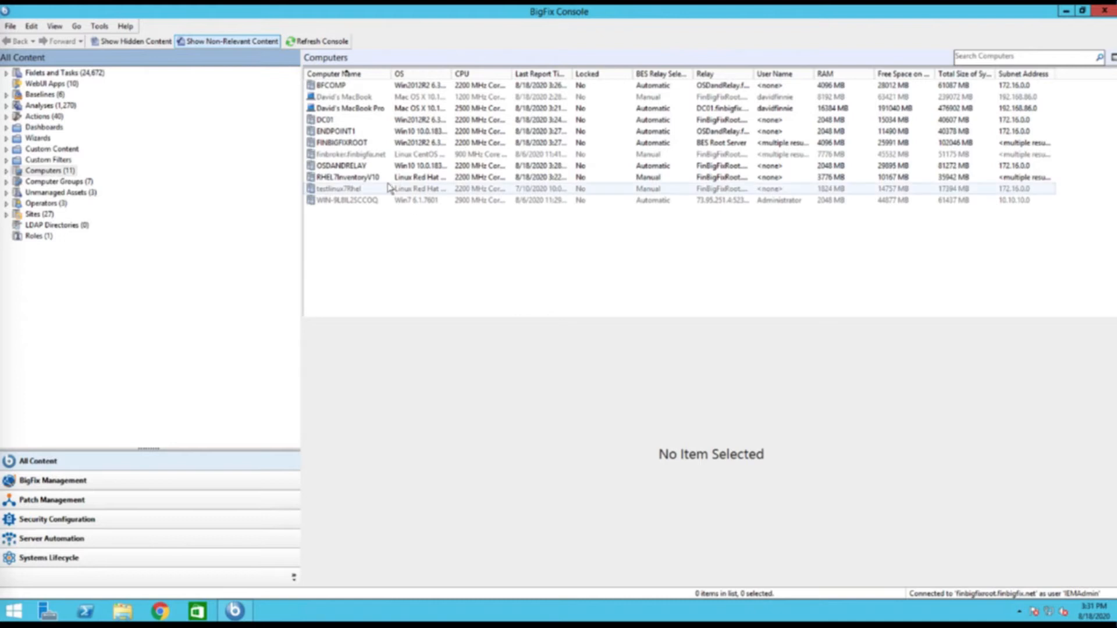
{"action": "mouse_move", "coordinate": [481, 347]}
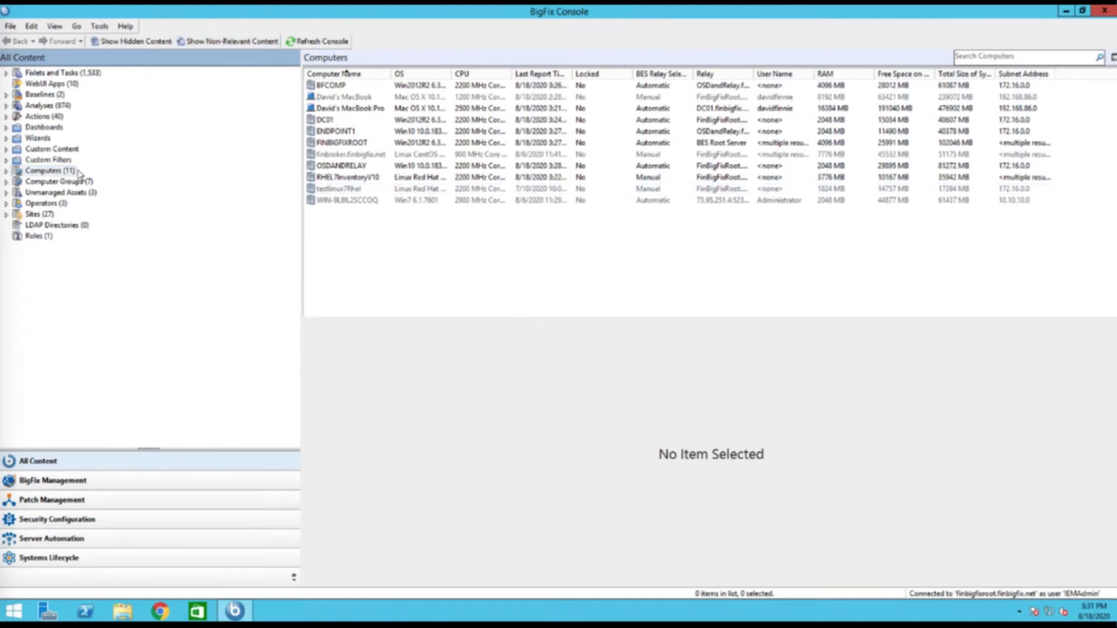
Step: Open BigFix Management's License Overview, showing the site certificate update awaiting propagation
{"action": "left_click", "coordinate": [52, 480]}
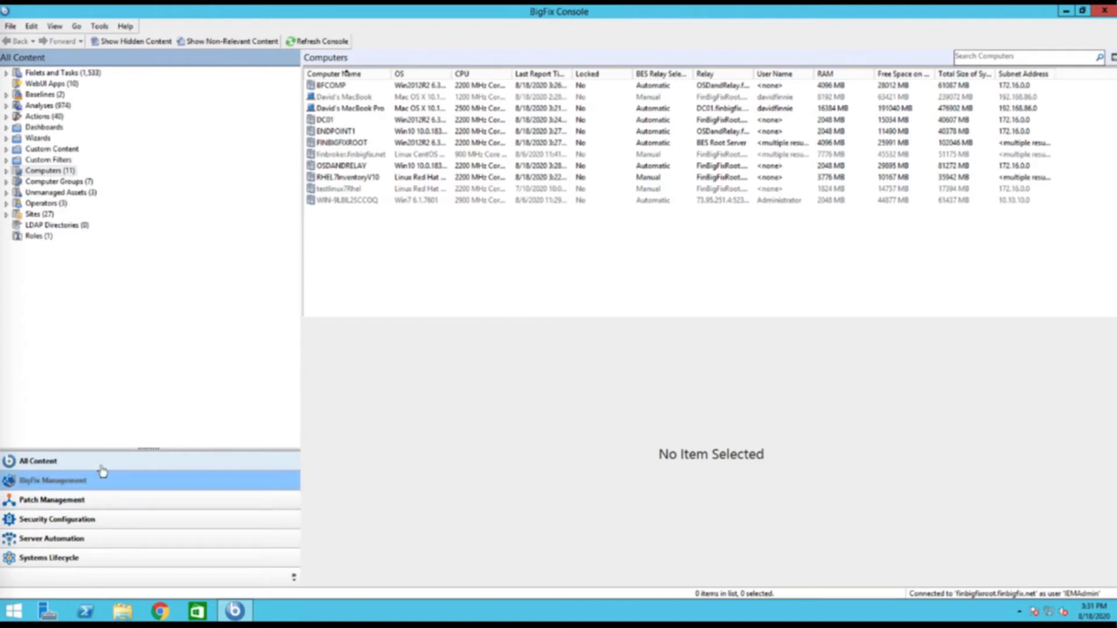
{"action": "left_click", "coordinate": [53, 479]}
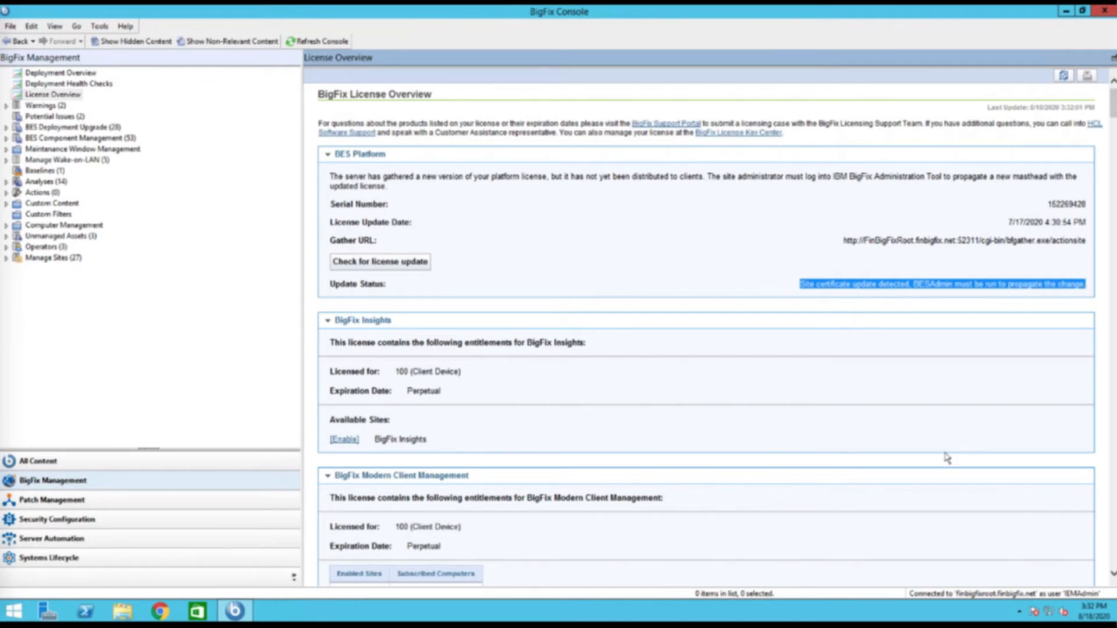
{"action": "mouse_move", "coordinate": [838, 292]}
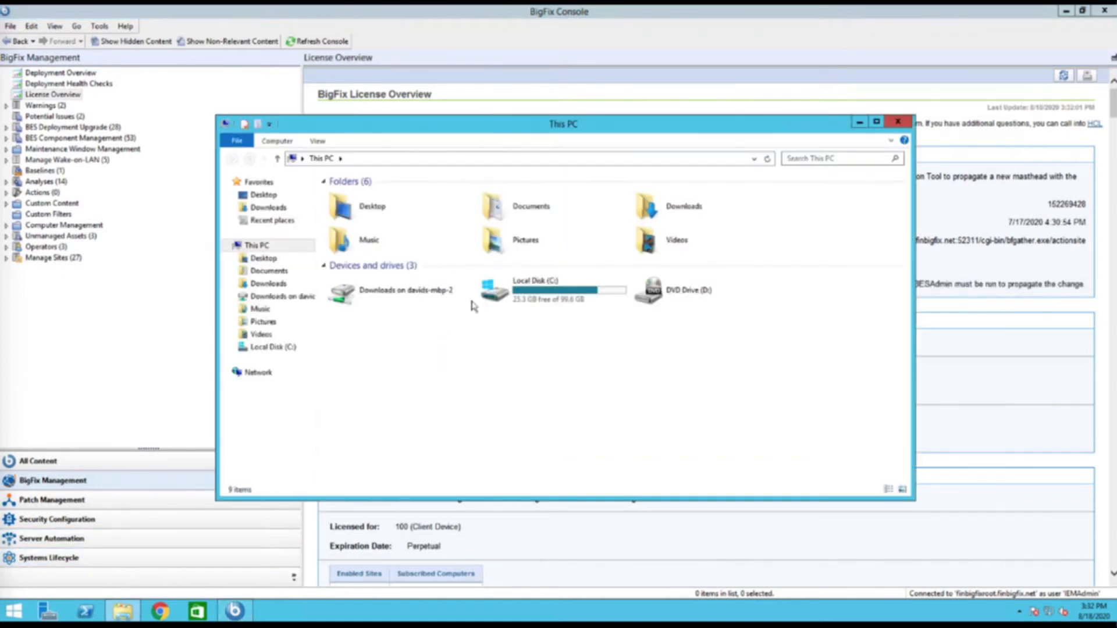
Step: Browse to C:\Program Files (x86)\BigFix Enterprise\BES Server and launch BESAdmin
{"action": "double_click", "coordinate": [534, 290]}
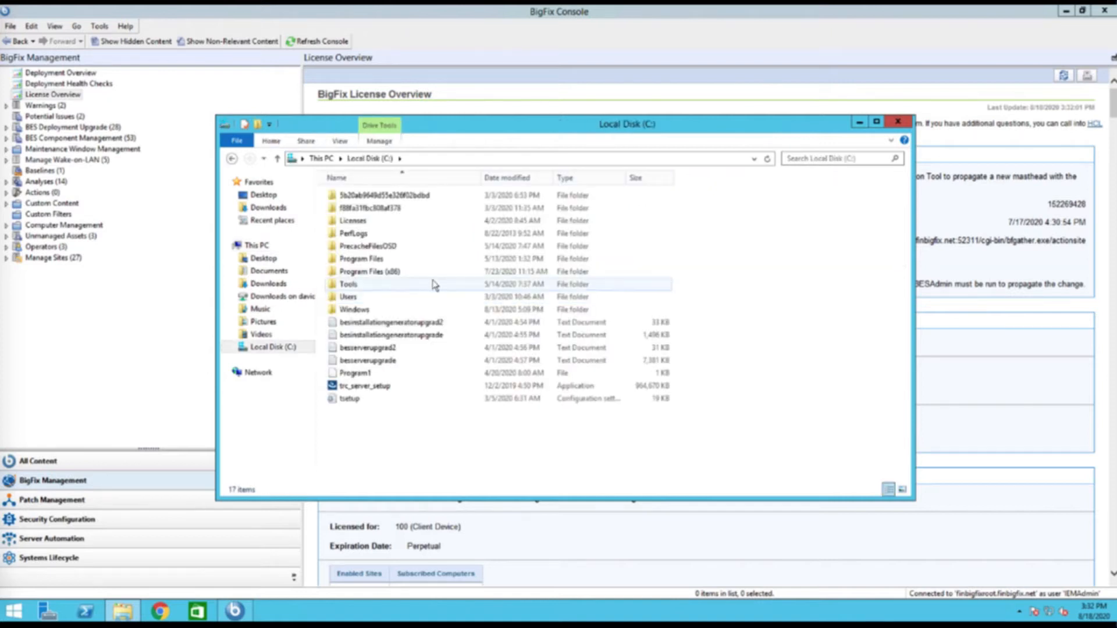
{"action": "double_click", "coordinate": [370, 272]}
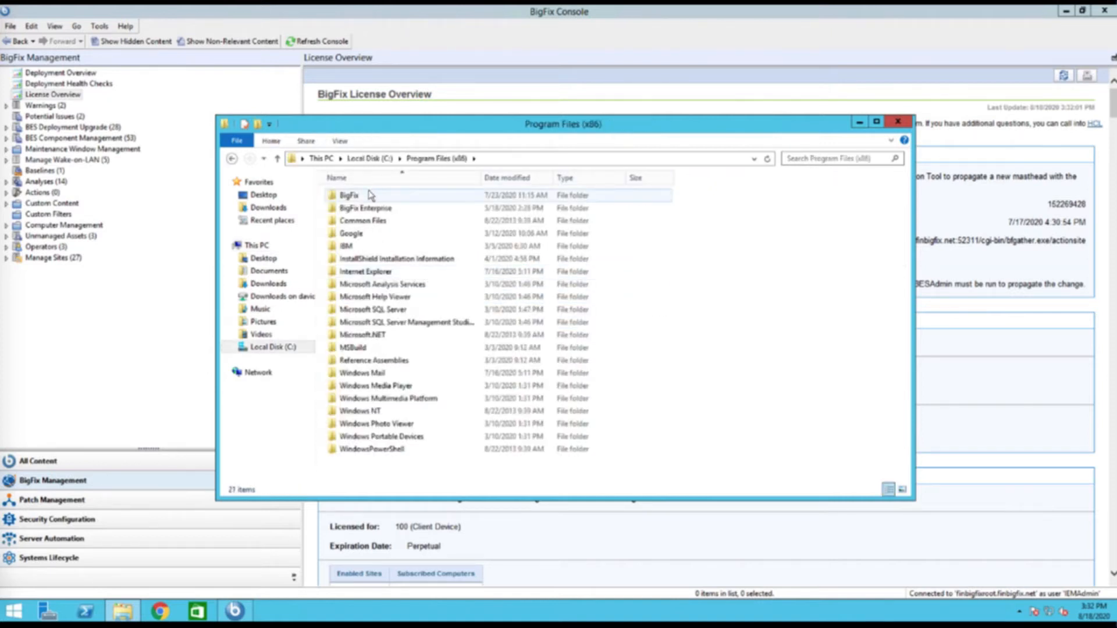
{"action": "double_click", "coordinate": [365, 207]}
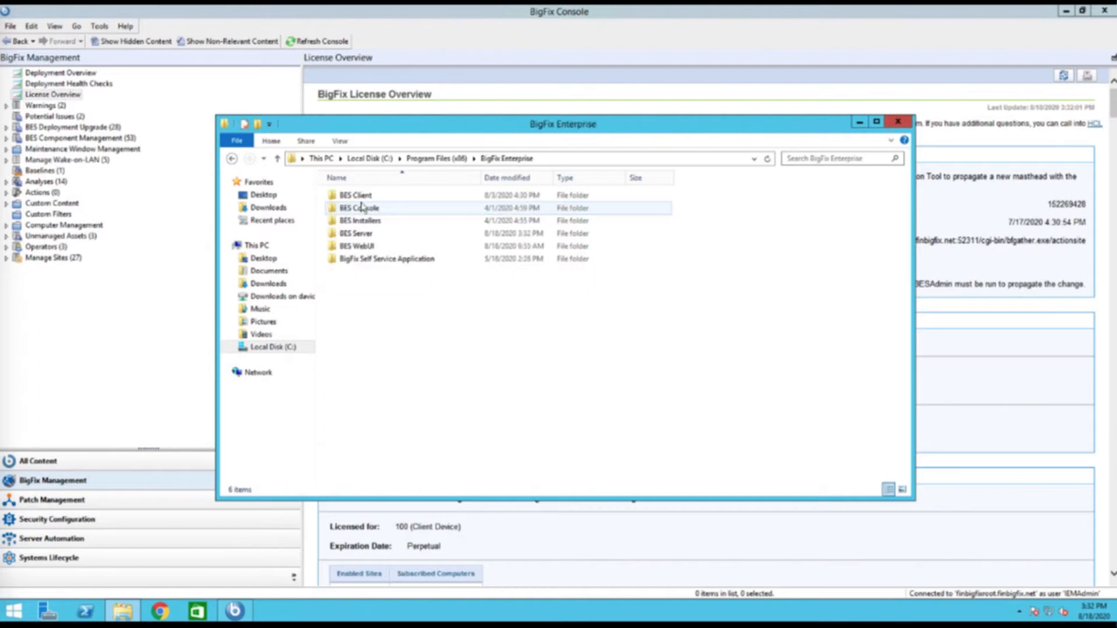
{"action": "double_click", "coordinate": [355, 233]}
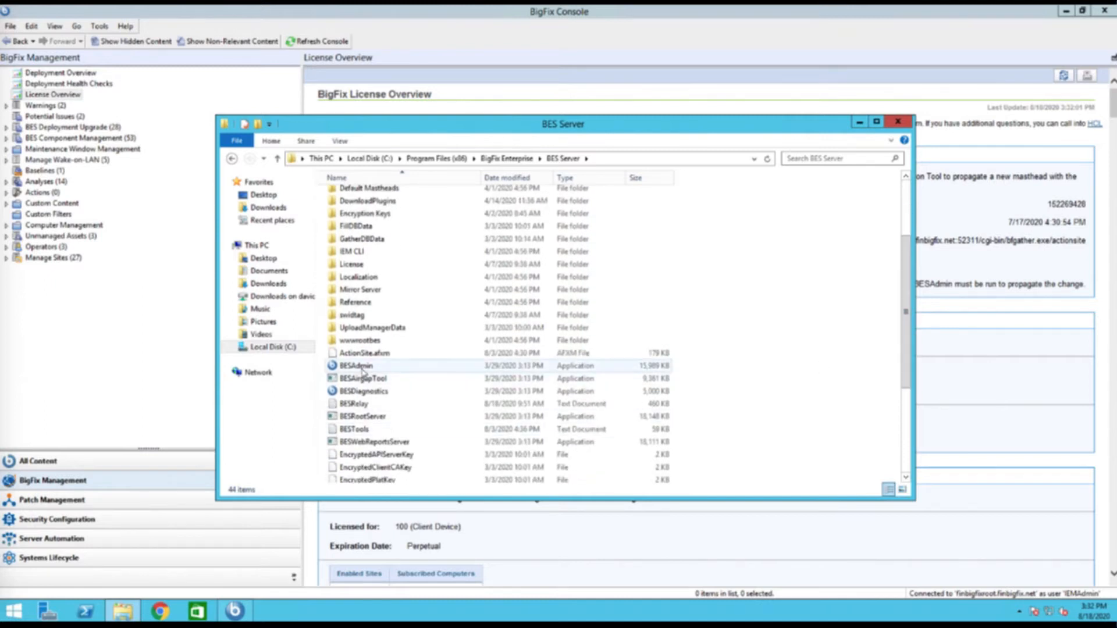
{"action": "left_click", "coordinate": [356, 365]}
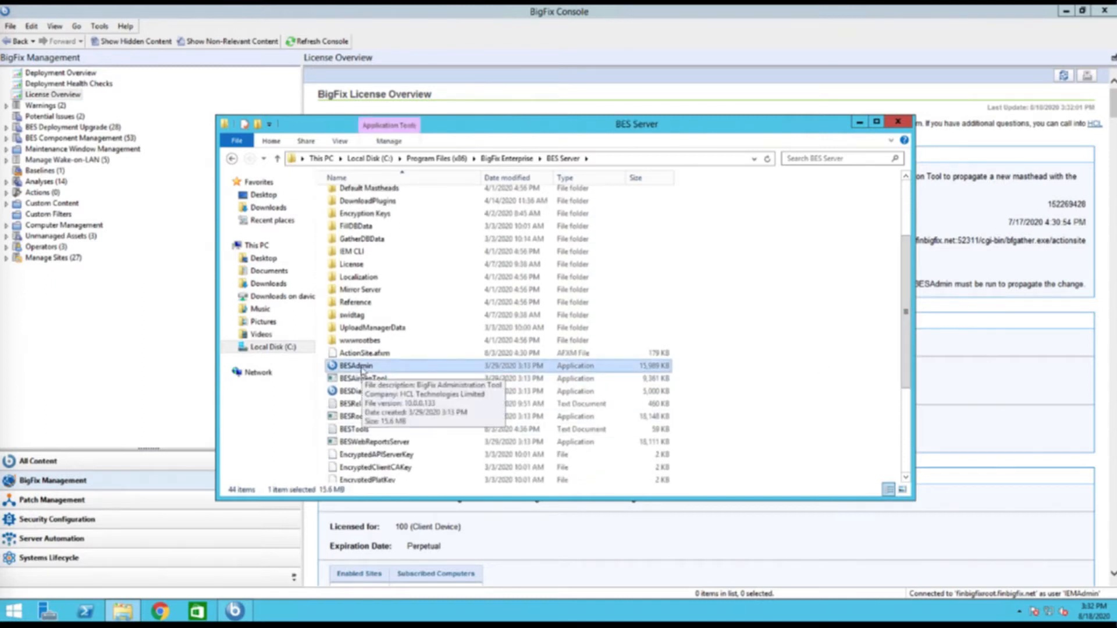
{"action": "double_click", "coordinate": [358, 366]}
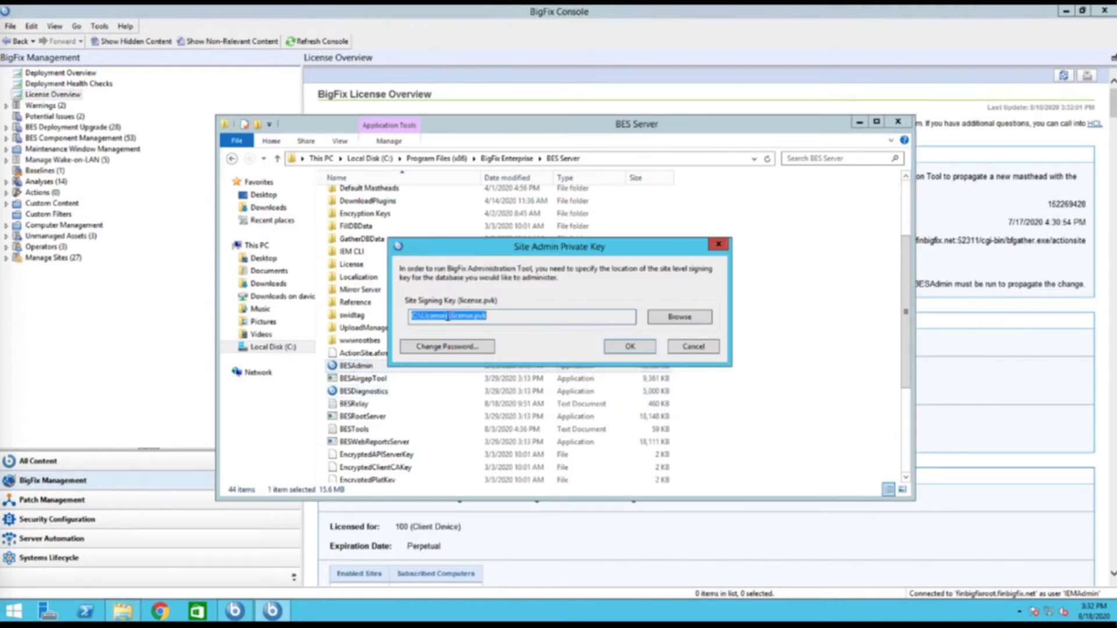
Step: Accept the license.pvk site signing key and submit its private key password
{"action": "left_click", "coordinate": [485, 318]}
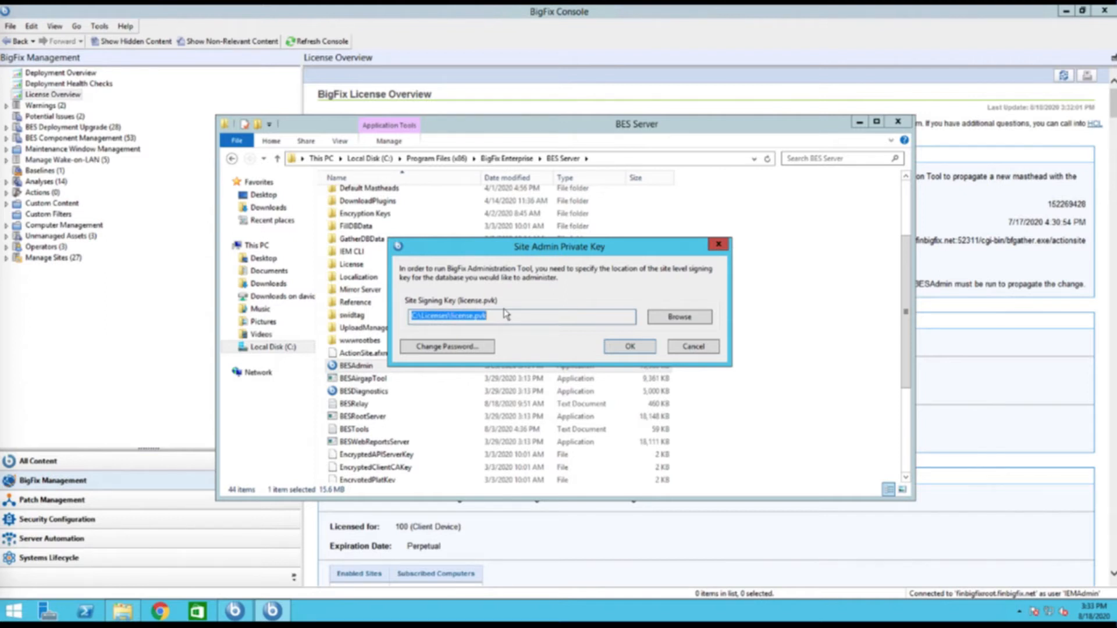
{"action": "mouse_move", "coordinate": [552, 336]}
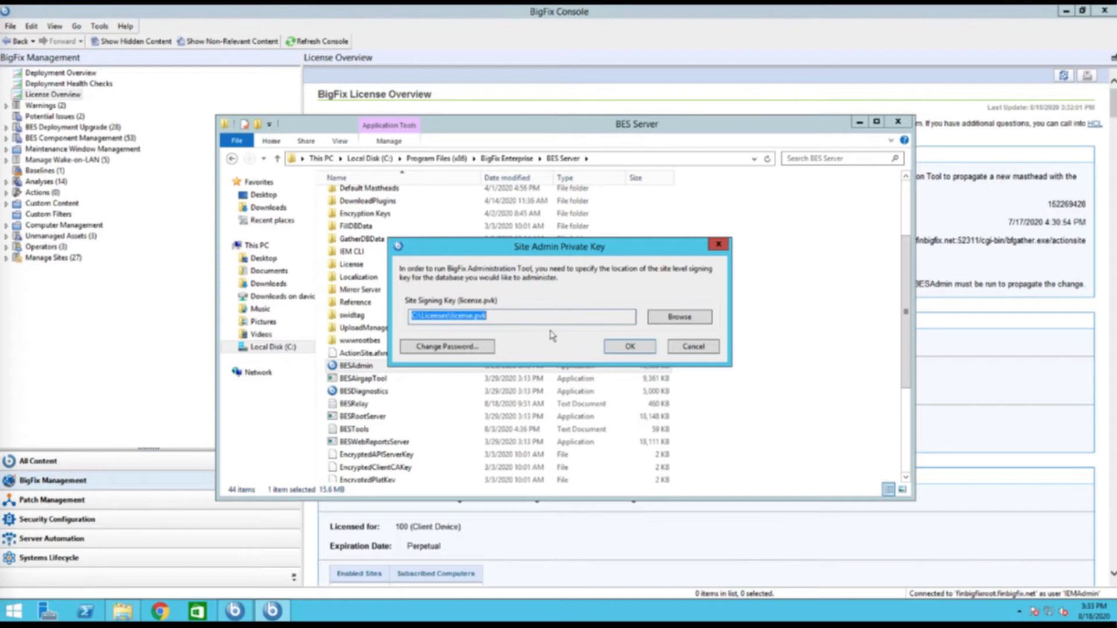
{"action": "left_click", "coordinate": [628, 345]}
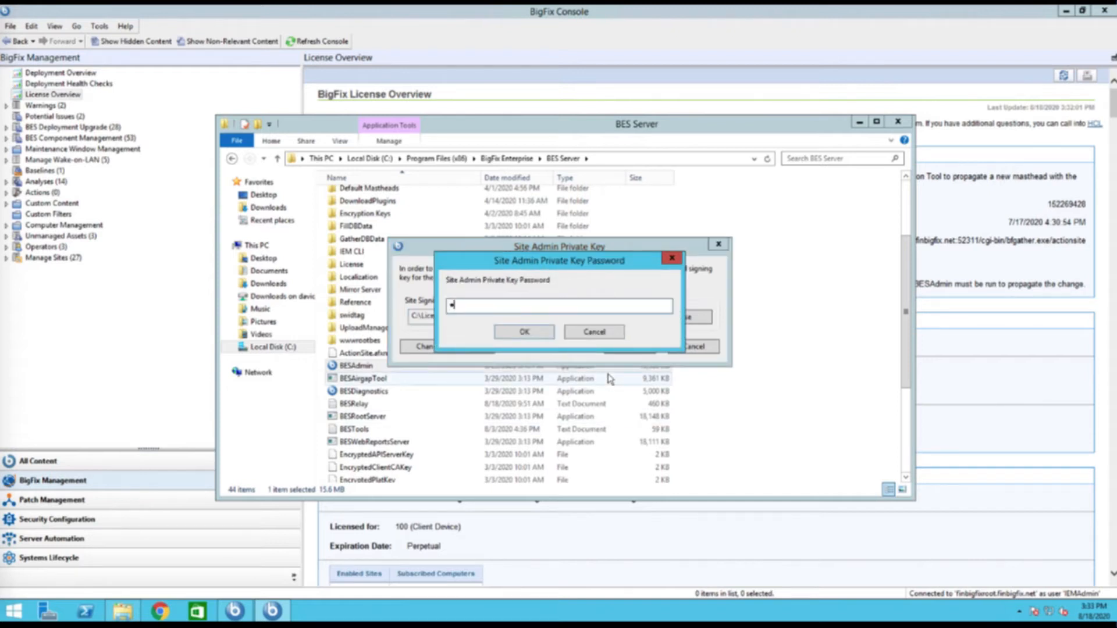
{"action": "left_click", "coordinate": [523, 331]}
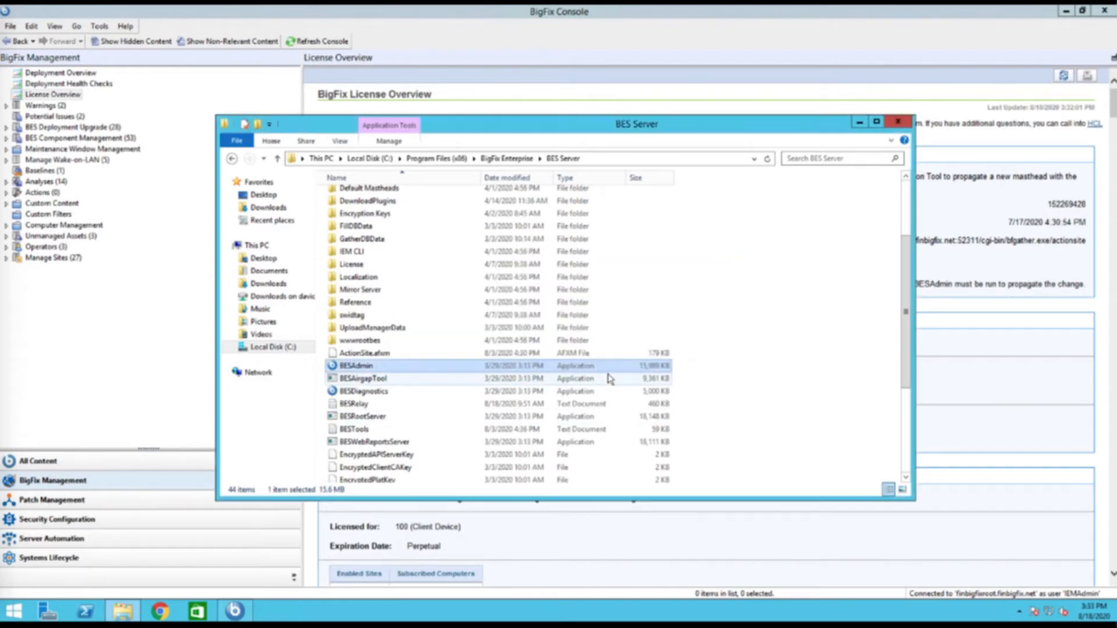
Step: Relaunch BESAdmin and acknowledge the 'masthead and license have been updated' message
{"action": "double_click", "coordinate": [356, 366]}
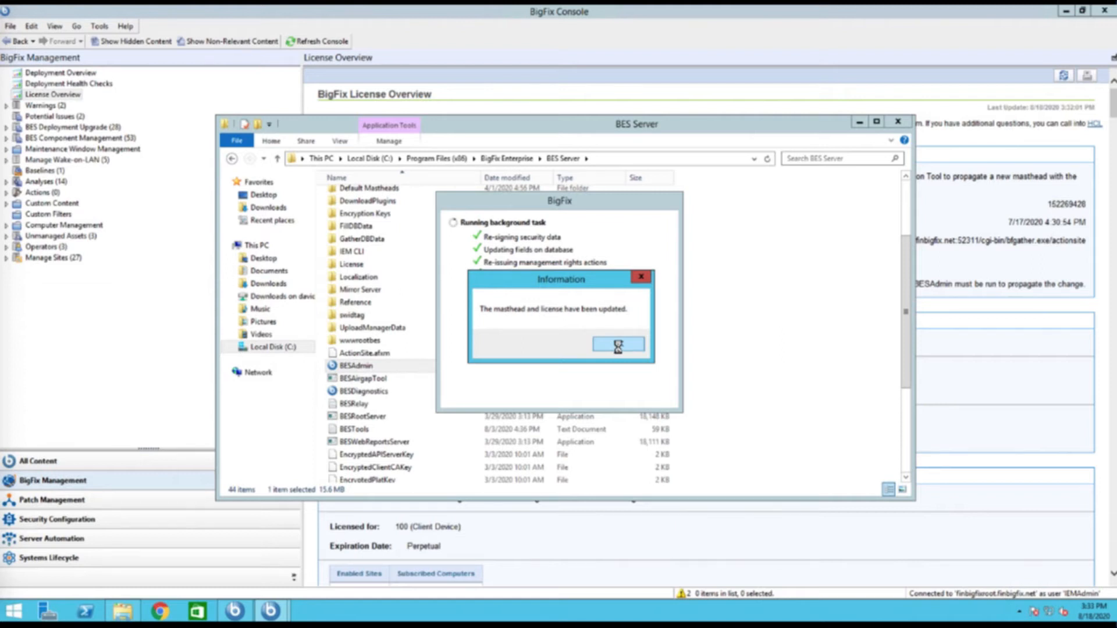
{"action": "left_click", "coordinate": [617, 343]}
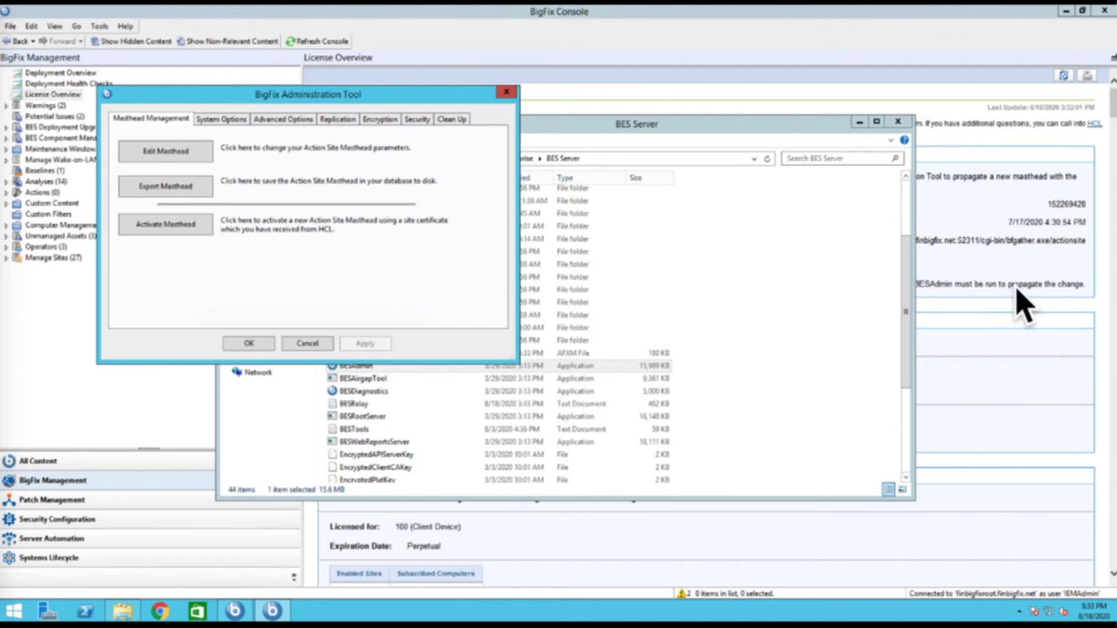
{"action": "mouse_move", "coordinate": [287, 174]}
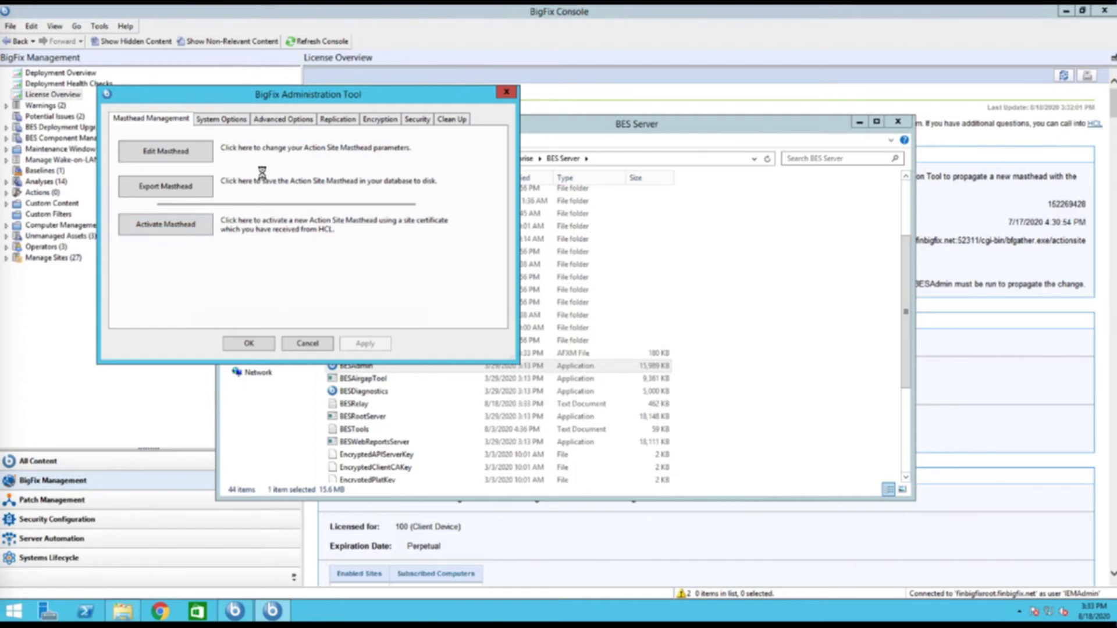
Step: View System Options with the 15-second minimum refresh interval and globally visible fixlets
{"action": "left_click", "coordinate": [221, 119]}
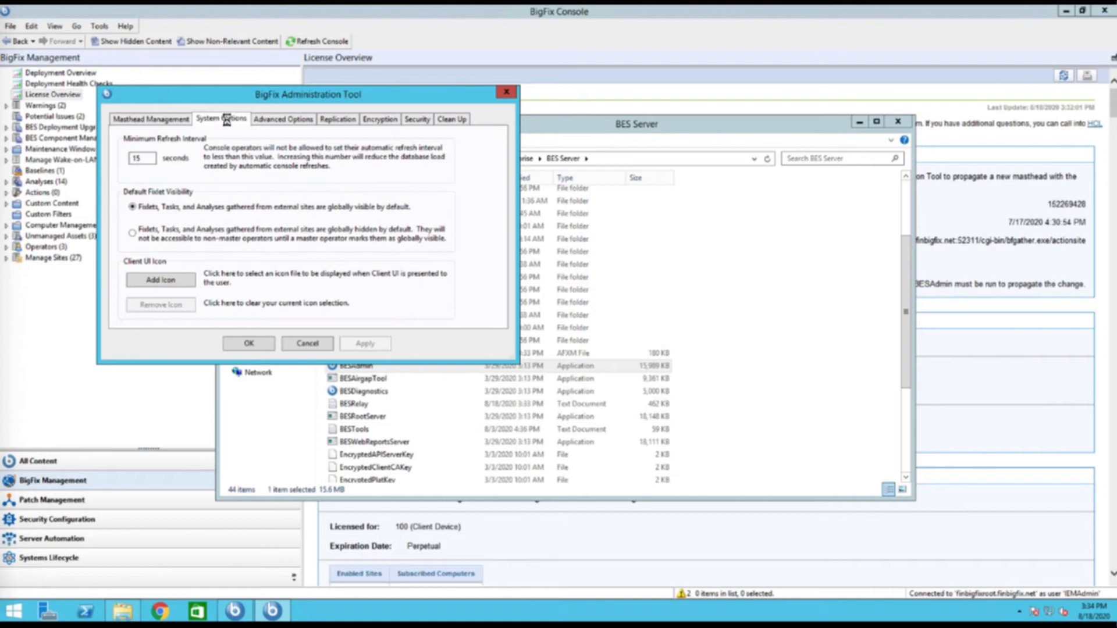
{"action": "left_click", "coordinate": [282, 118]}
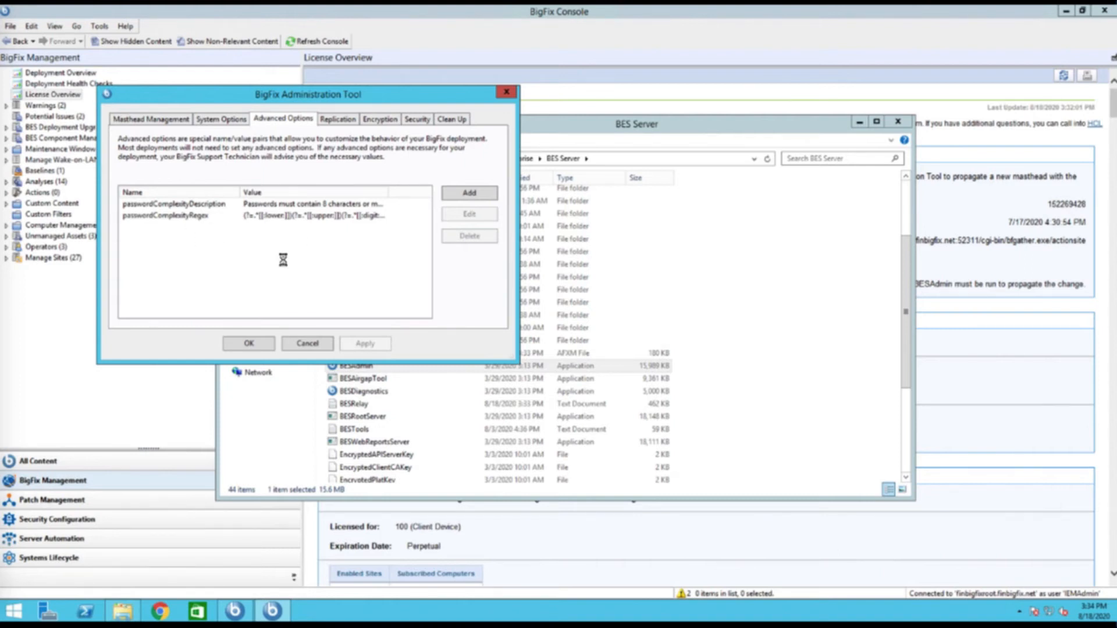
{"action": "mouse_move", "coordinate": [340, 238]}
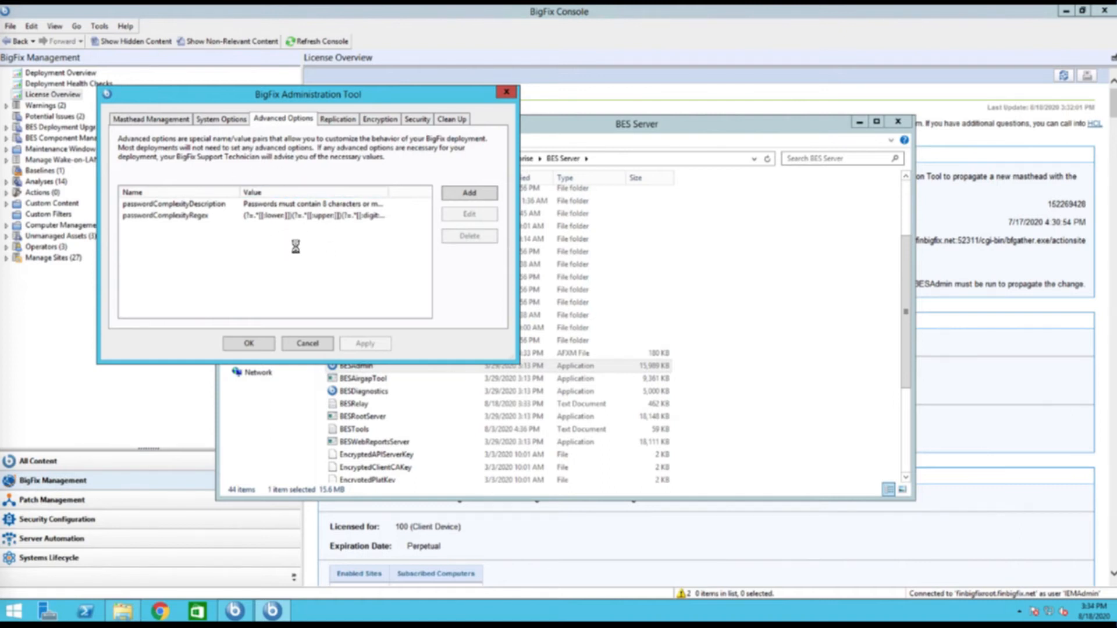
{"action": "mouse_move", "coordinate": [343, 228]}
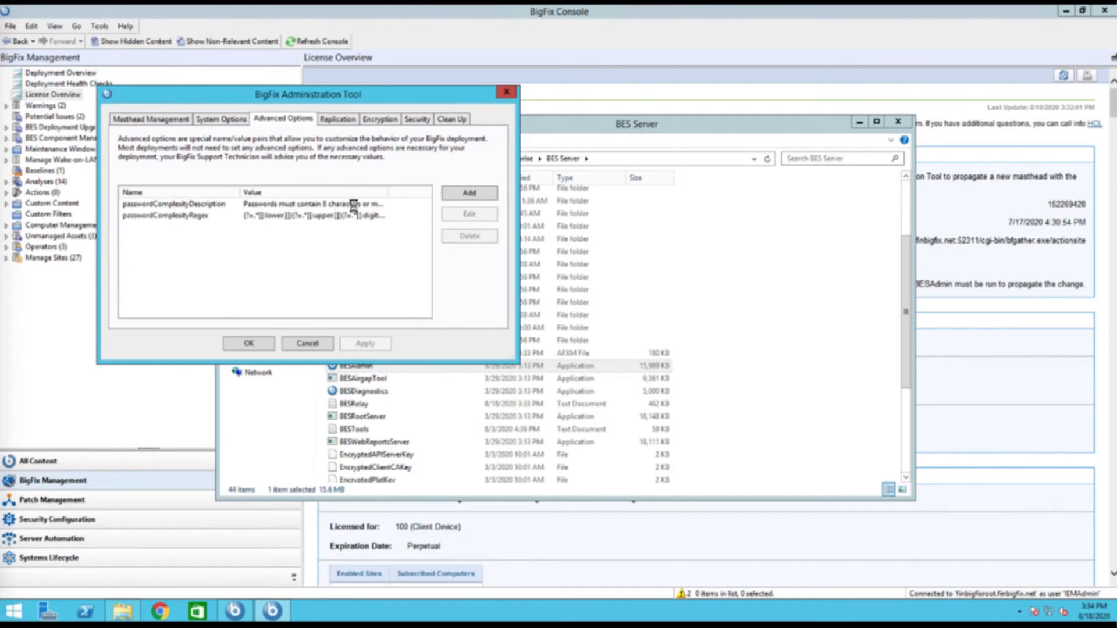
Step: View Replication settings for FinBigFixRoot with its 5-minute replication interval
{"action": "left_click", "coordinate": [337, 118]}
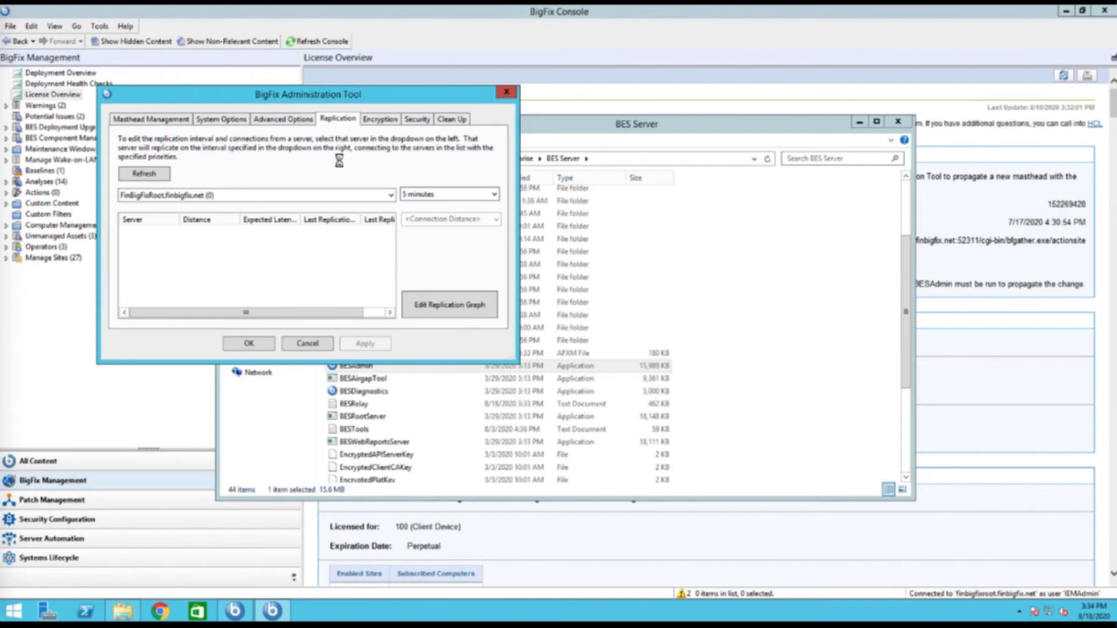
{"action": "mouse_move", "coordinate": [377, 159]}
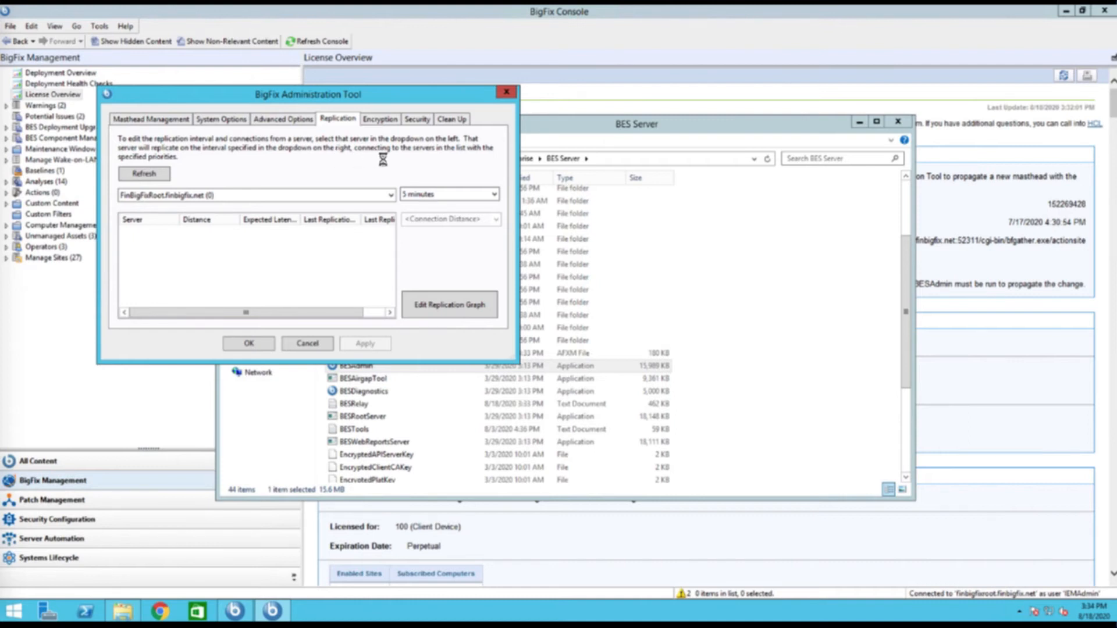
{"action": "mouse_move", "coordinate": [382, 157]}
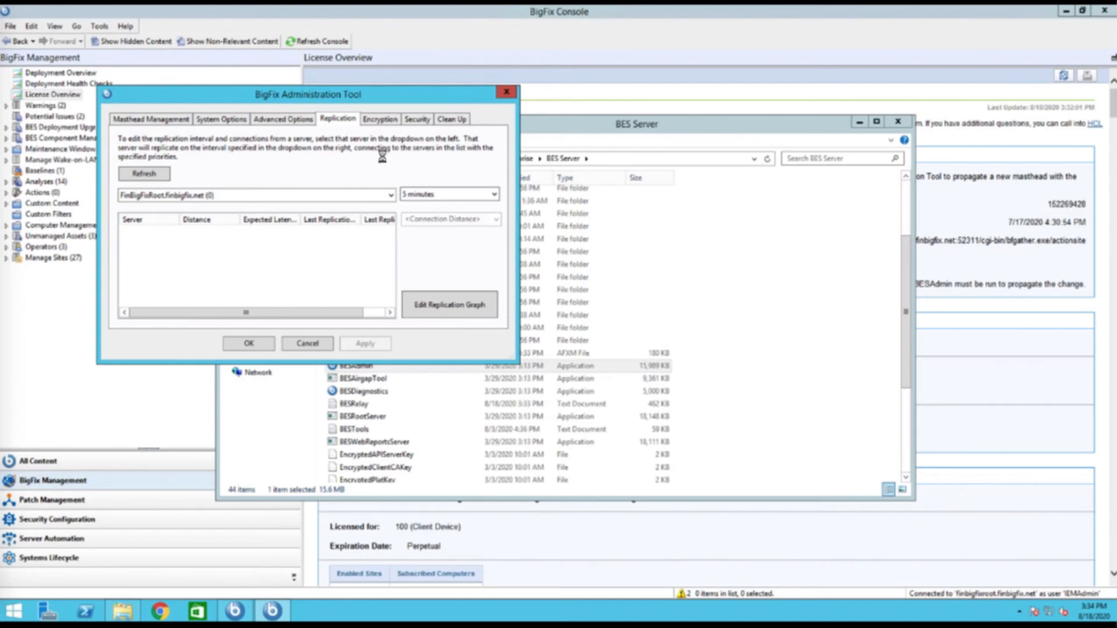
Step: View the Encryption settings reporting report encryption as pending
{"action": "left_click", "coordinate": [380, 118]}
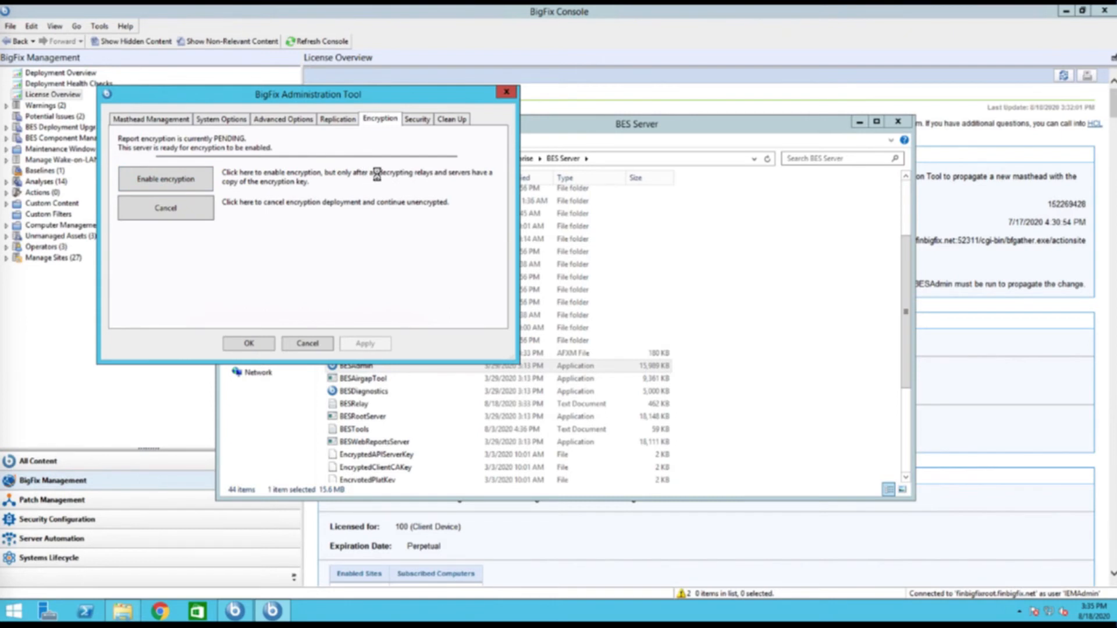
Step: Review the Security settings, then move on to the Clean Up maintenance tasks
{"action": "left_click", "coordinate": [417, 118]}
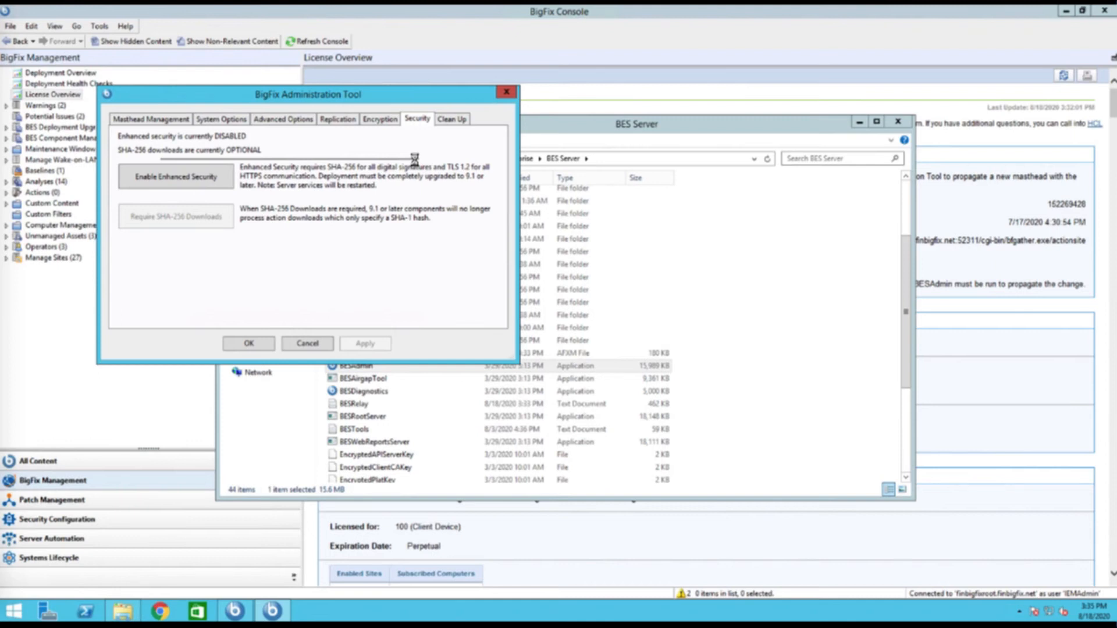
{"action": "mouse_move", "coordinate": [321, 169]}
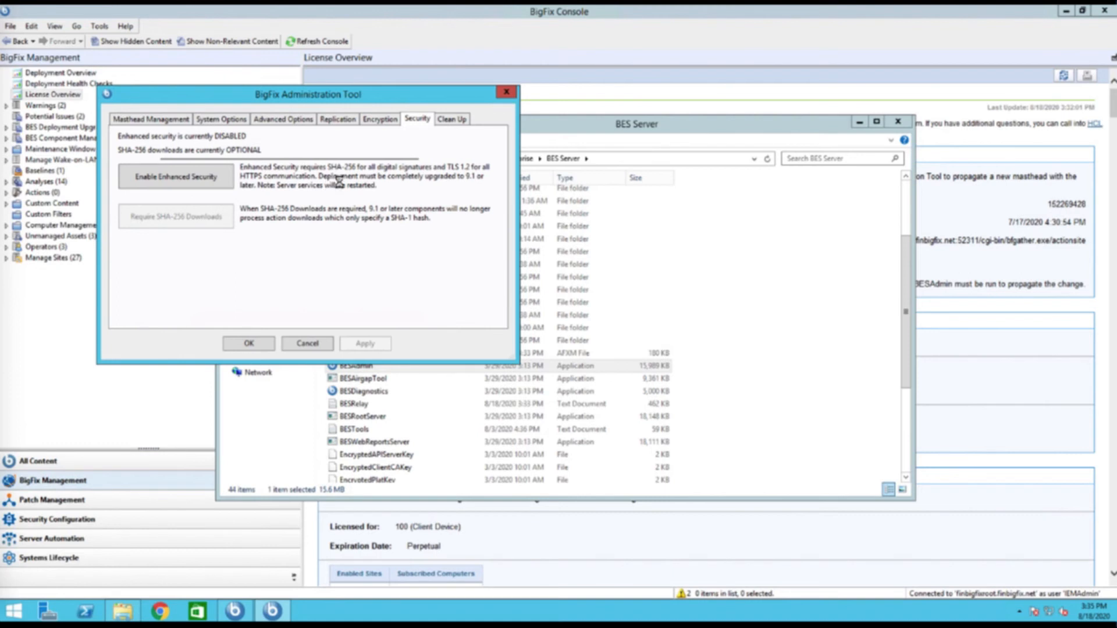
{"action": "left_click", "coordinate": [451, 119]}
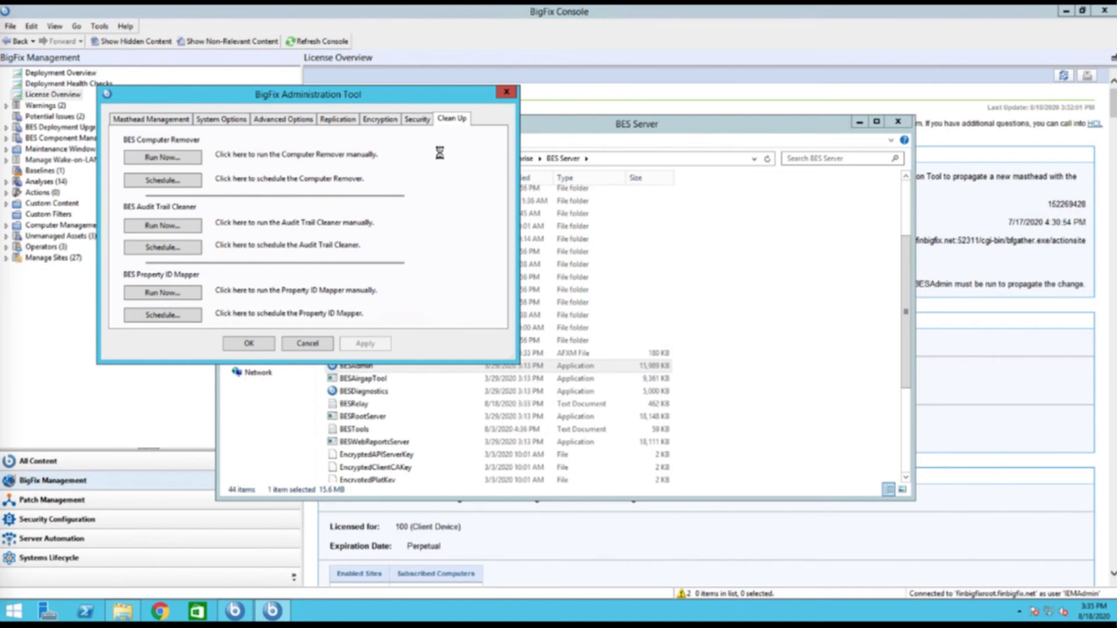
{"action": "mouse_move", "coordinate": [397, 147]}
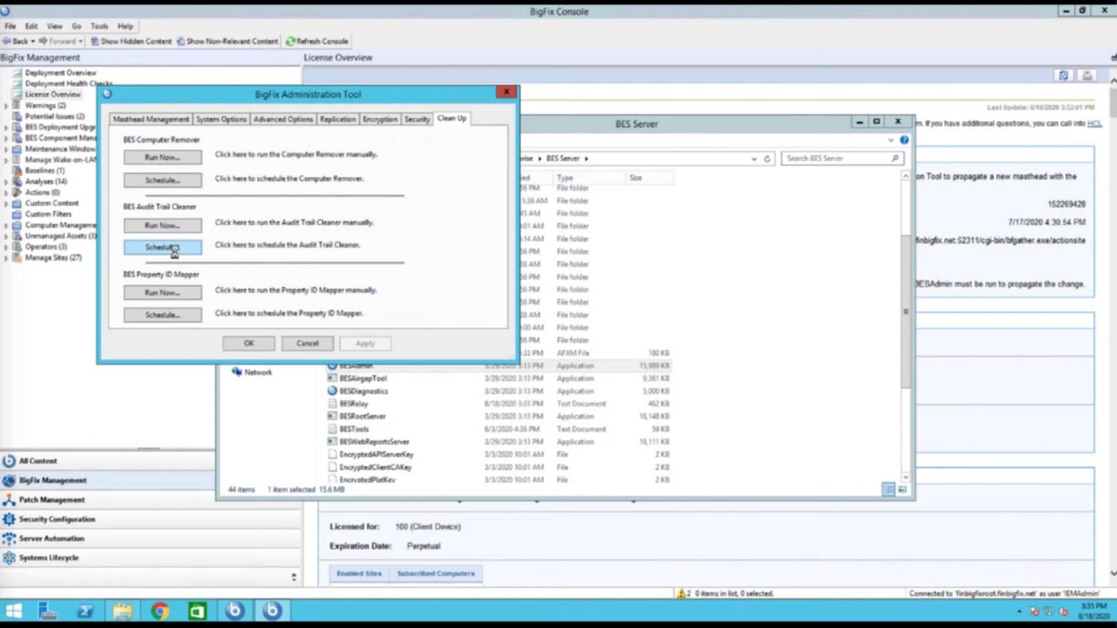
{"action": "mouse_move", "coordinate": [162, 315]}
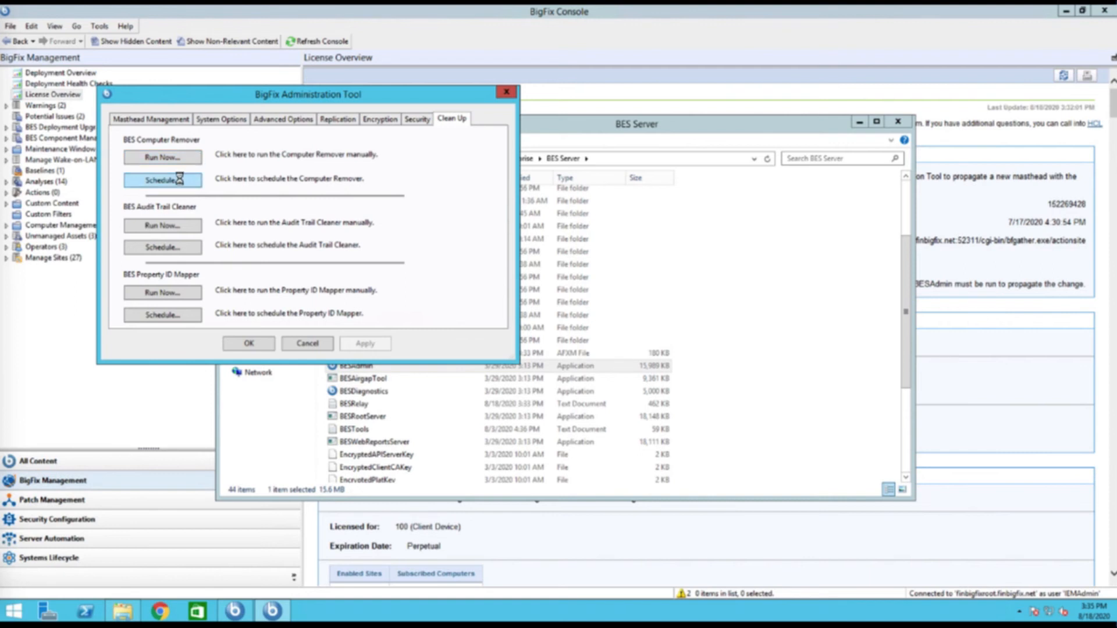
Step: Open the BES Computer Remover schedule, starting 8/18/2020 3:35 PM, repeating every 24 hours
{"action": "left_click", "coordinate": [163, 178]}
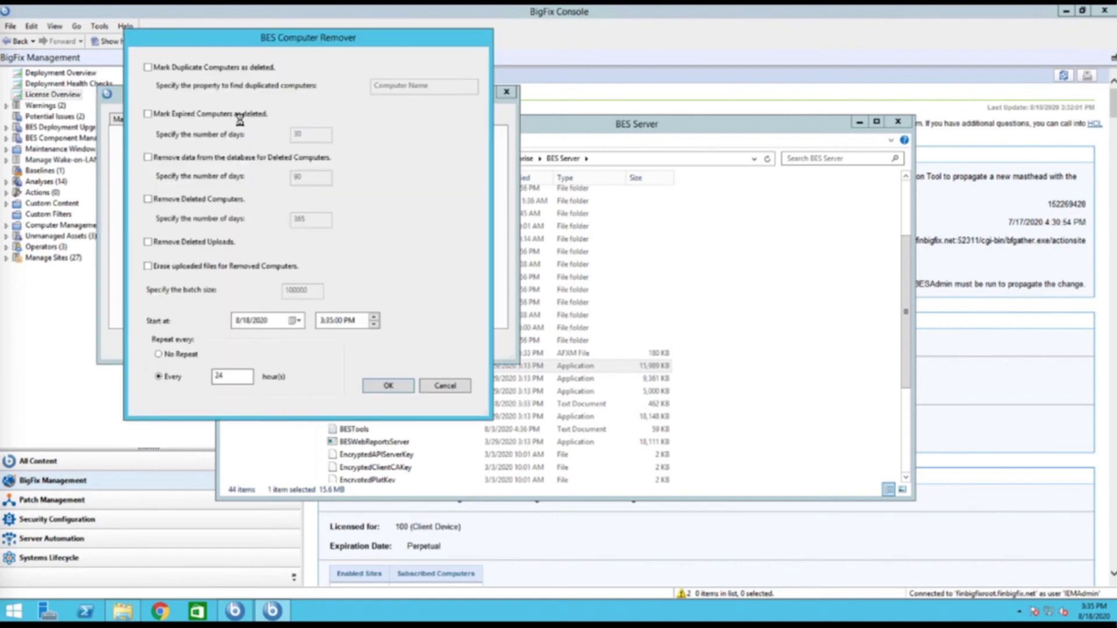
Step: Tick the duplicate/expired and database-removal options, then cancel the Computer Remover schedule
{"action": "left_click", "coordinate": [149, 113]}
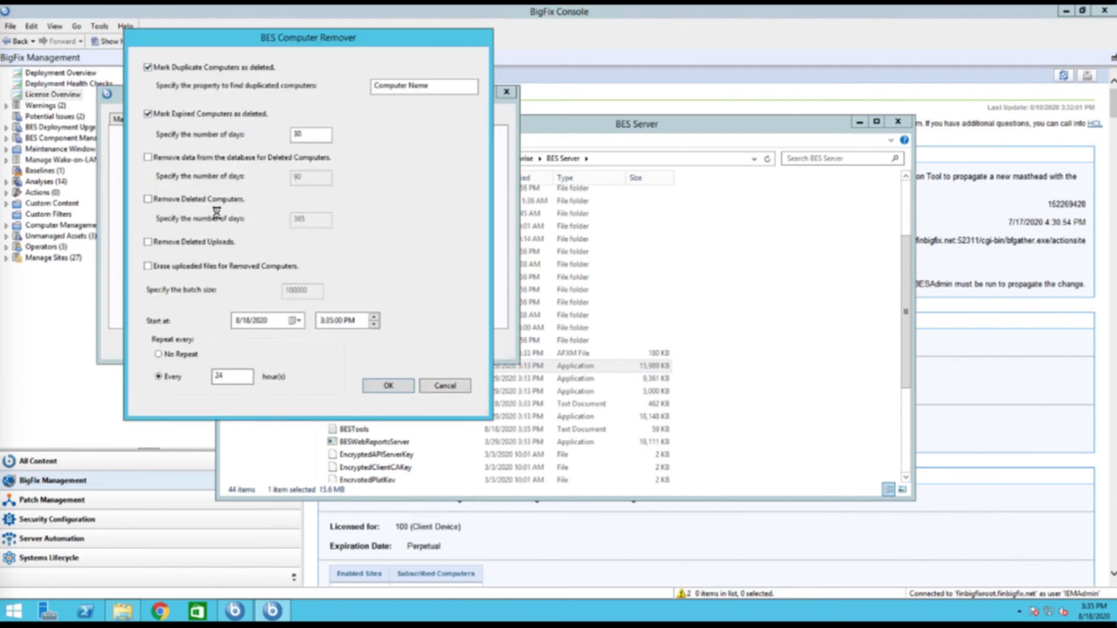
{"action": "left_click", "coordinate": [148, 158]}
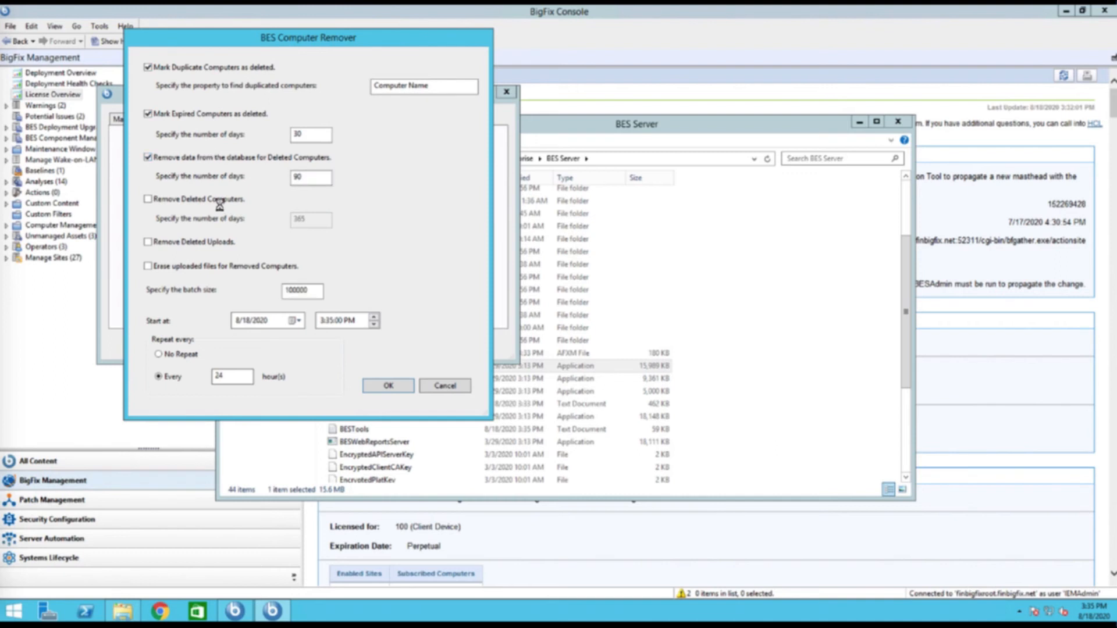
{"action": "mouse_move", "coordinate": [241, 349]}
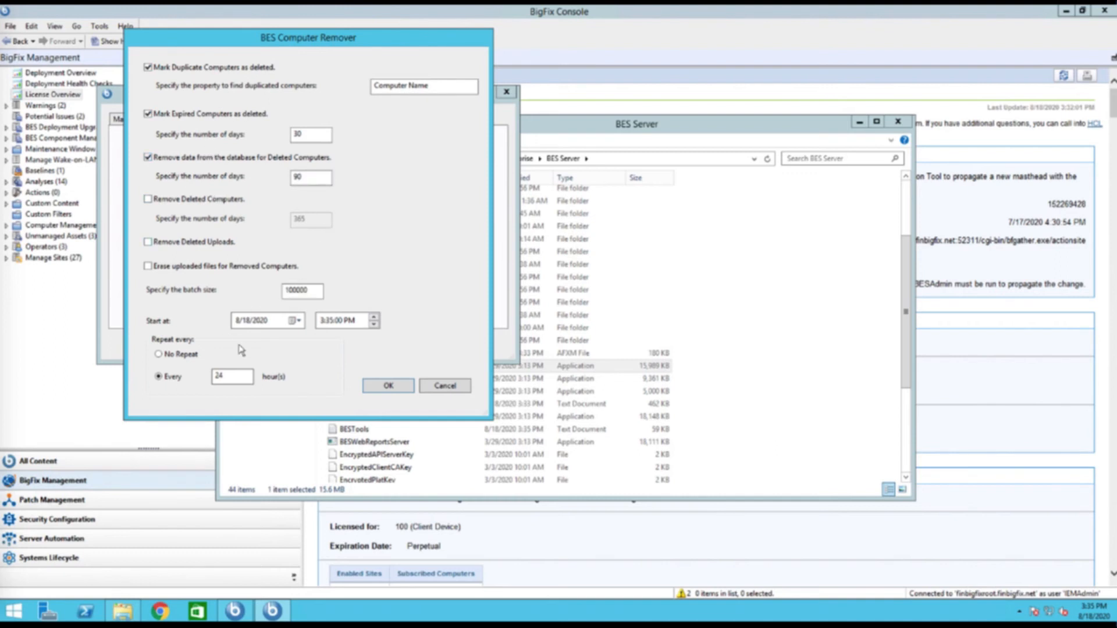
{"action": "mouse_move", "coordinate": [440, 366]}
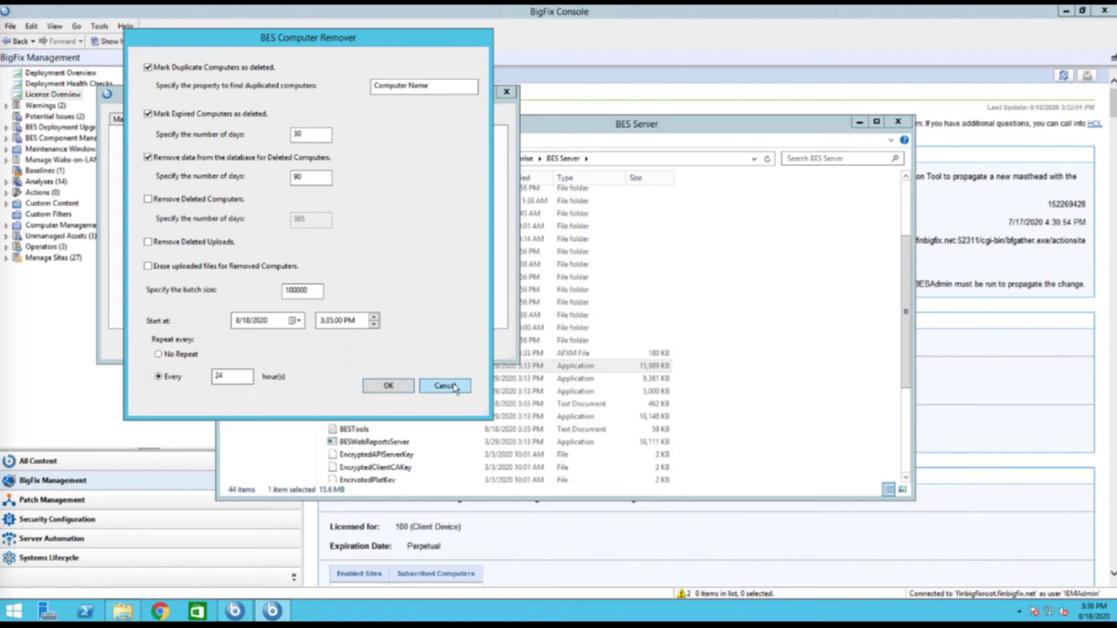
{"action": "mouse_move", "coordinate": [456, 388]}
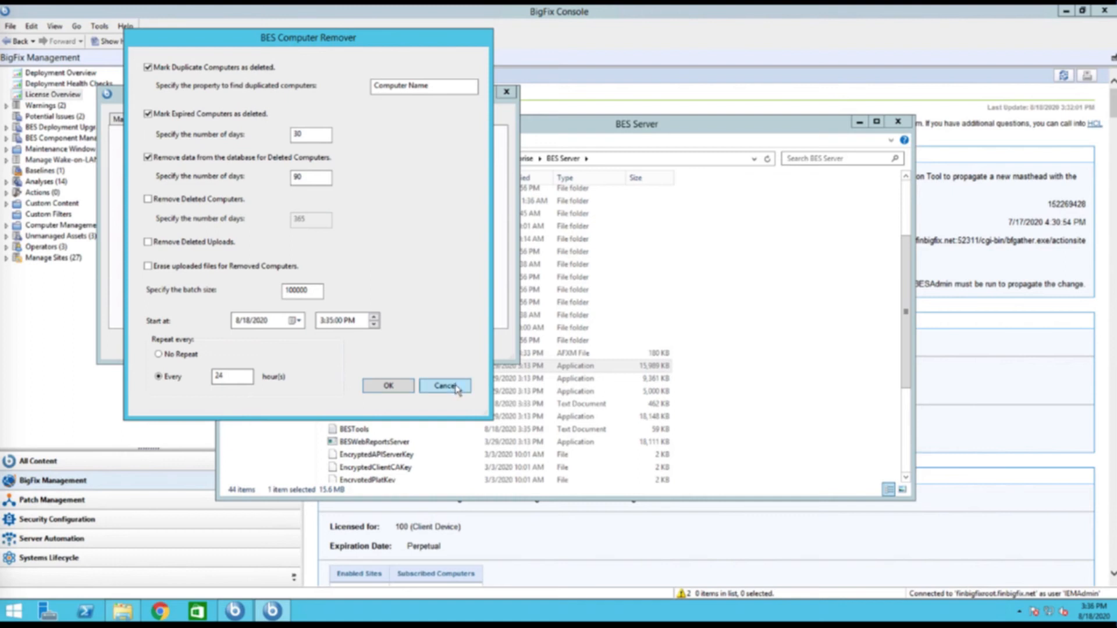
{"action": "left_click", "coordinate": [443, 385]}
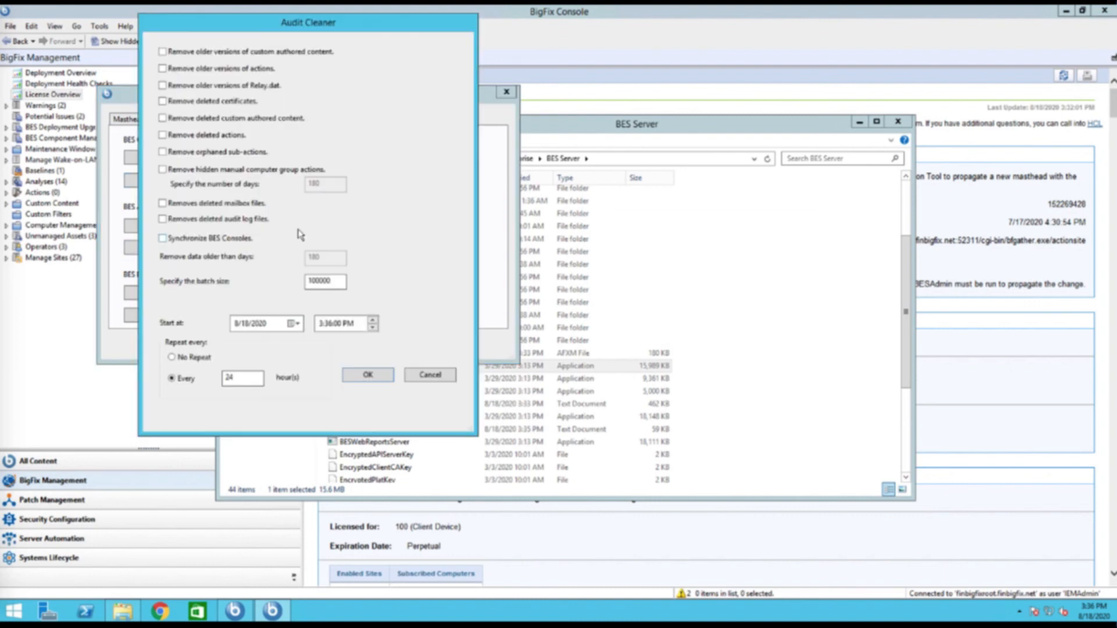
{"action": "mouse_move", "coordinate": [283, 66]}
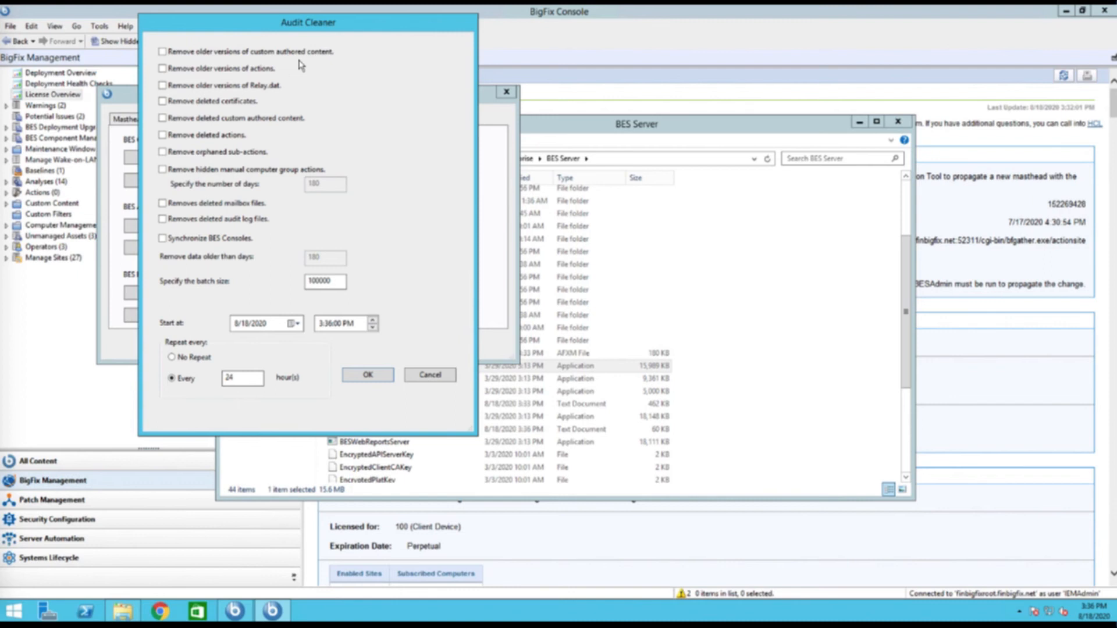
{"action": "mouse_move", "coordinate": [299, 64]}
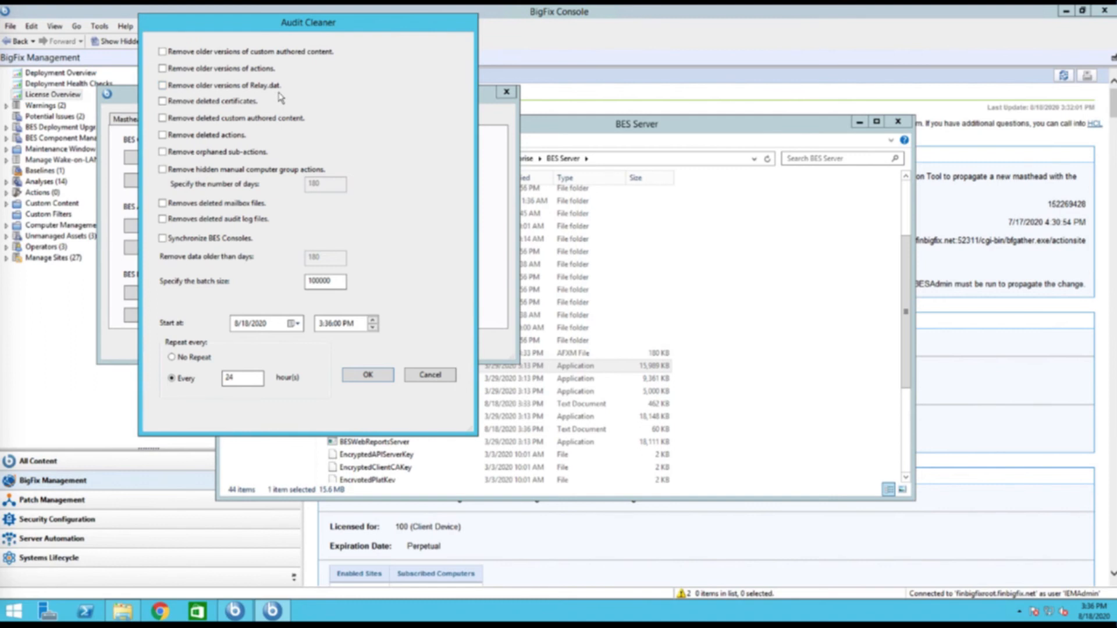
{"action": "mouse_move", "coordinate": [291, 99]}
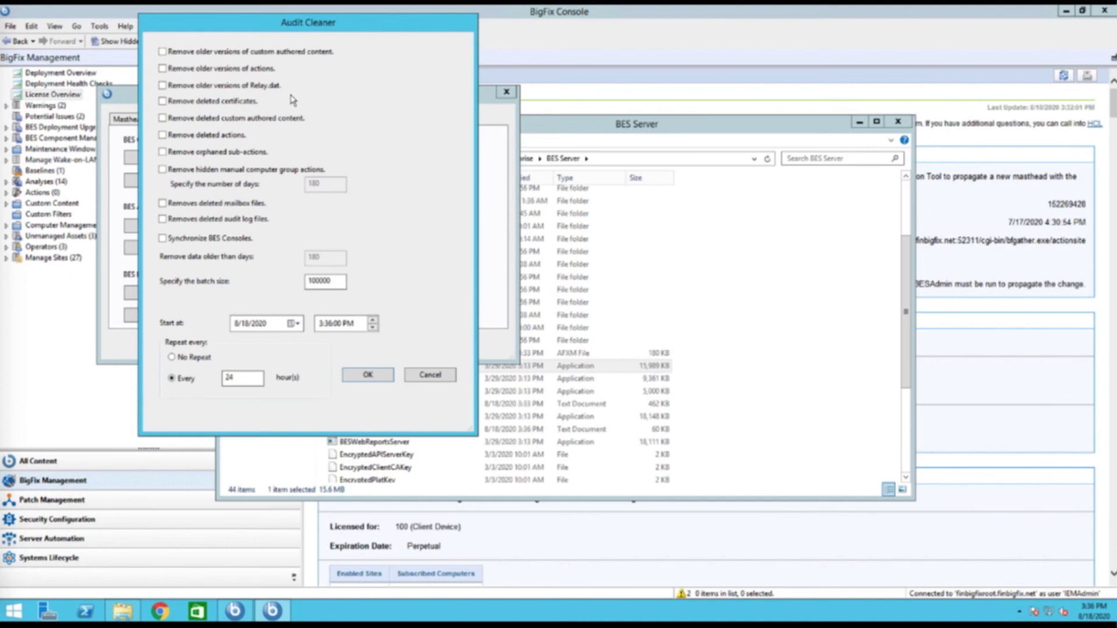
{"action": "mouse_move", "coordinate": [310, 107]}
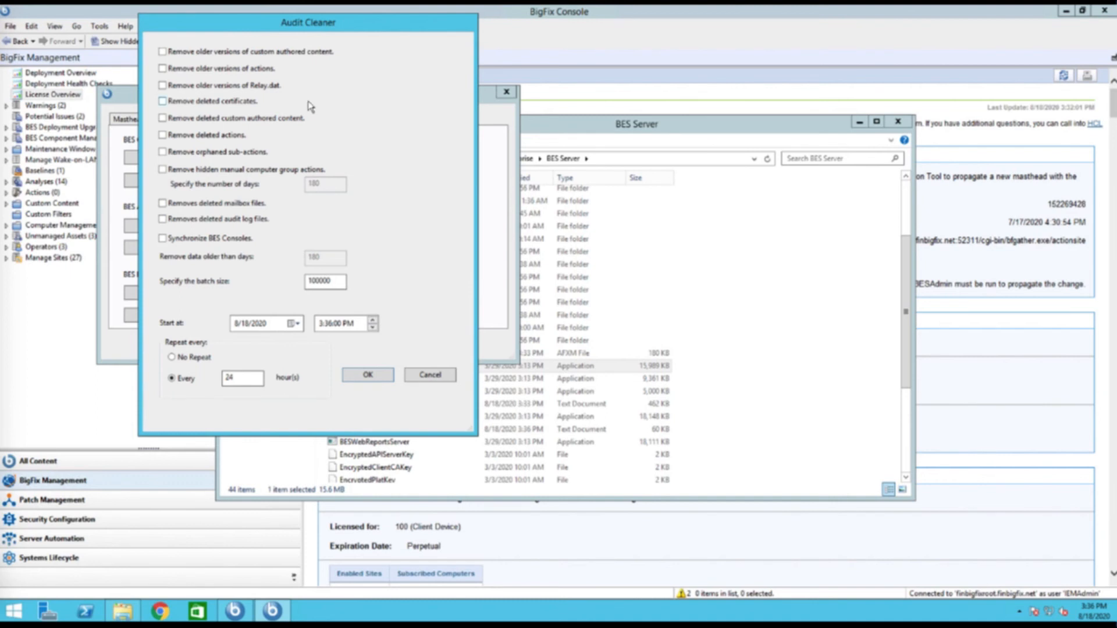
{"action": "mouse_move", "coordinate": [413, 367]}
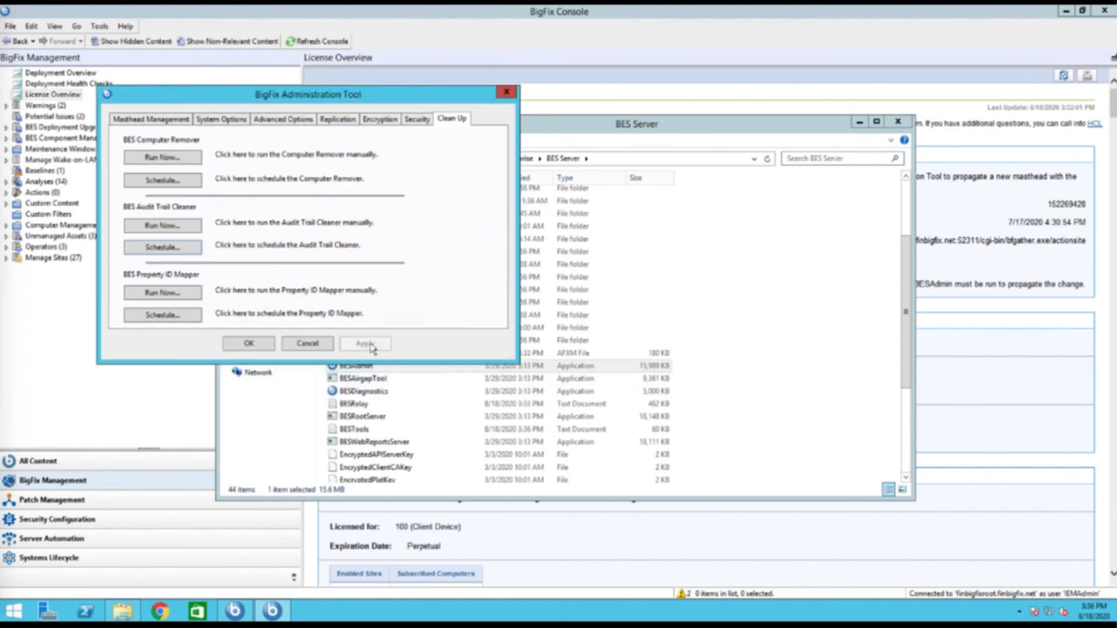
{"action": "mouse_move", "coordinate": [390, 246]}
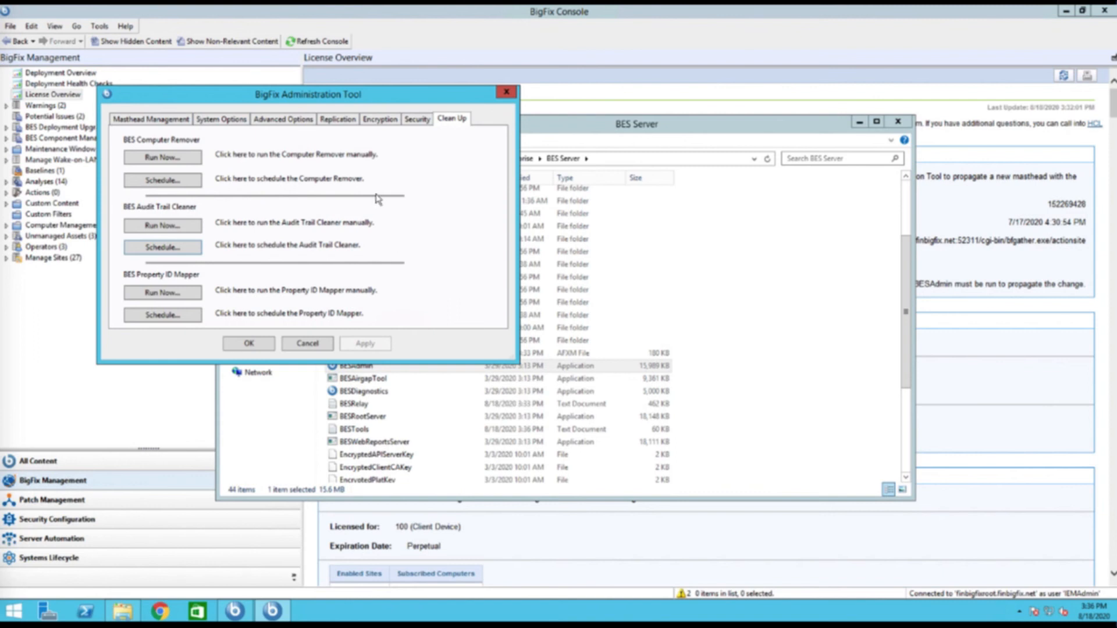
{"action": "mouse_move", "coordinate": [405, 199]}
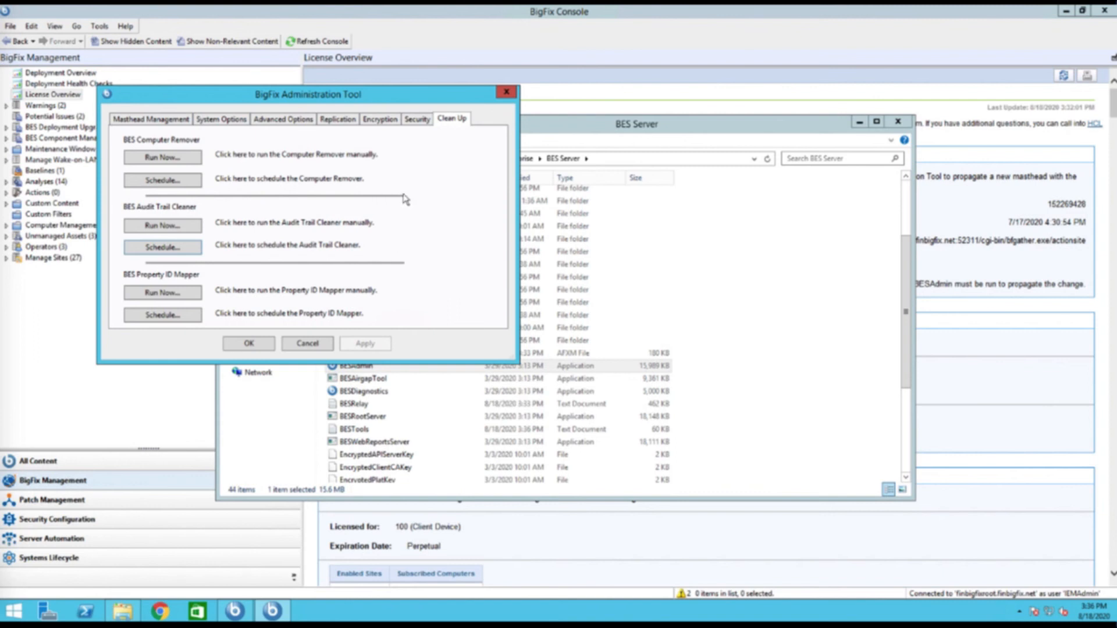
{"action": "mouse_move", "coordinate": [349, 198]}
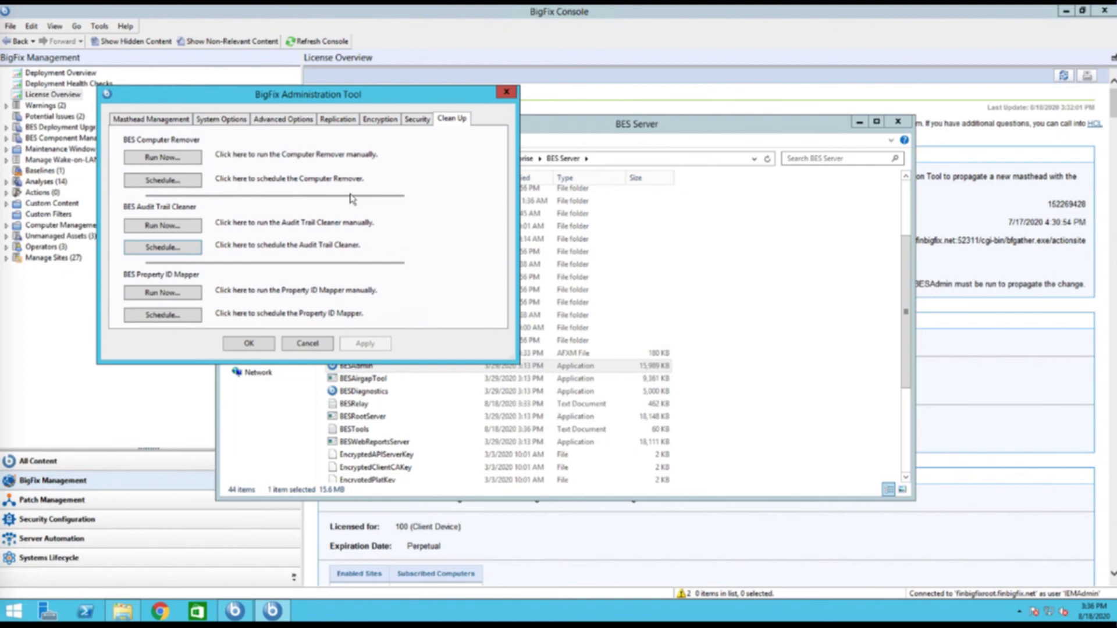
{"action": "mouse_move", "coordinate": [370, 180]}
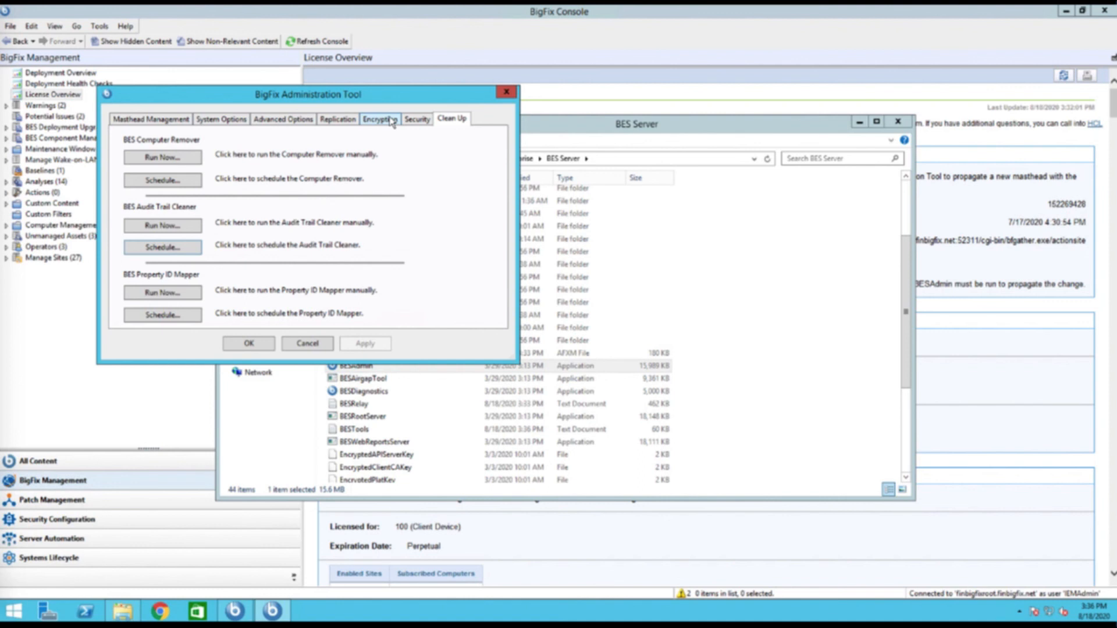
{"action": "mouse_move", "coordinate": [391, 121]}
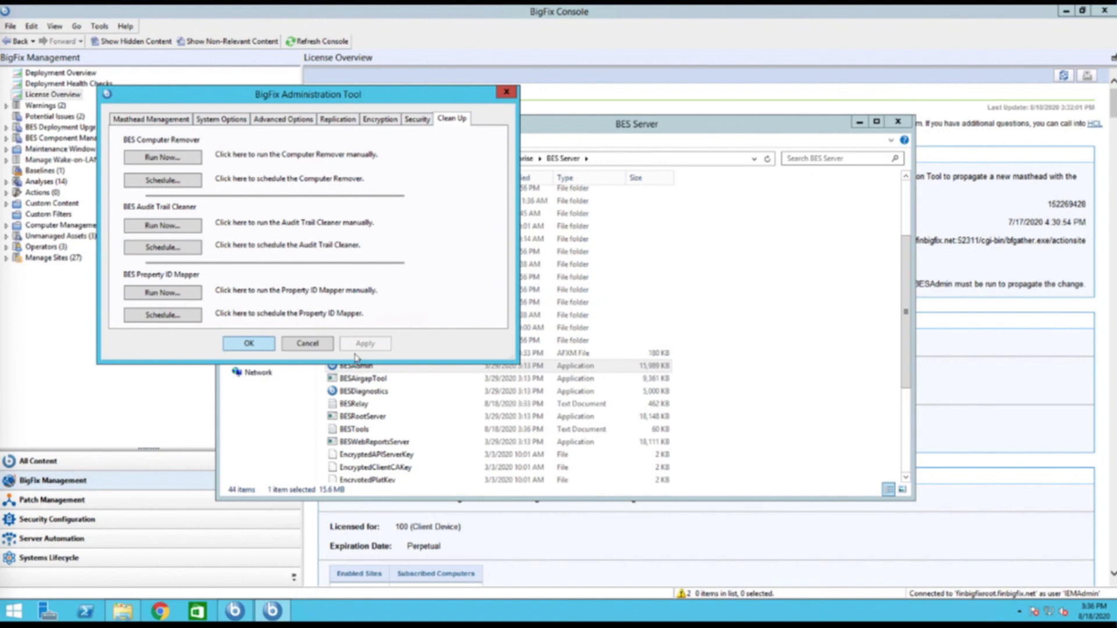
Step: Dismiss the BigFix Administration Tool with OK after reviewing the cleanup tasks
{"action": "left_click", "coordinate": [307, 343]}
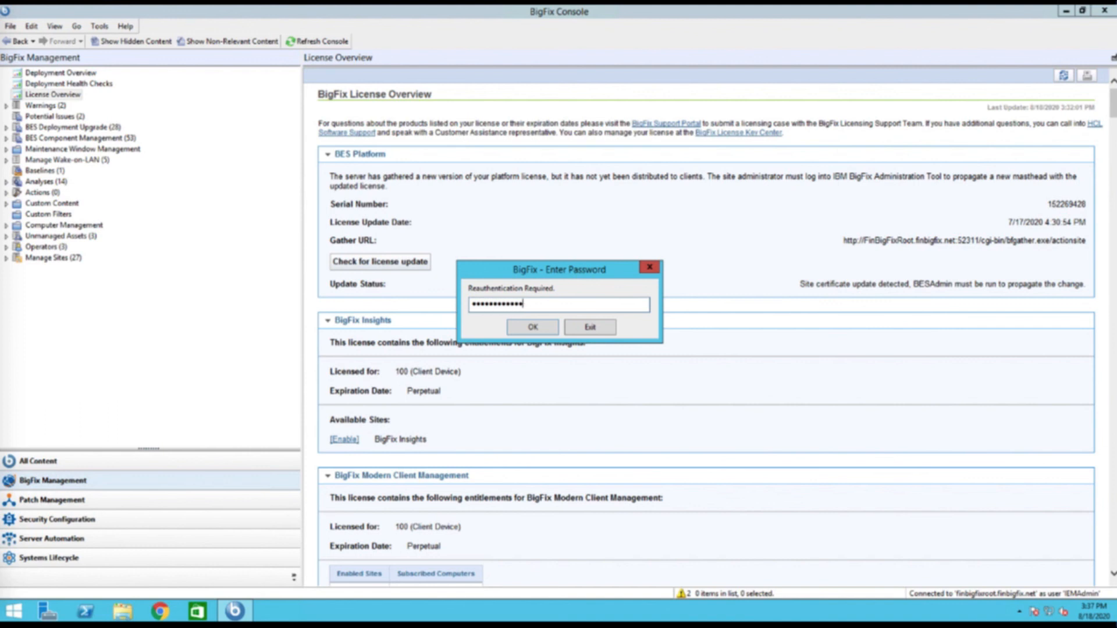
Step: Confirm the entered password in the Reauthentication Required dialog to refresh License Overview
{"action": "left_click", "coordinate": [532, 326]}
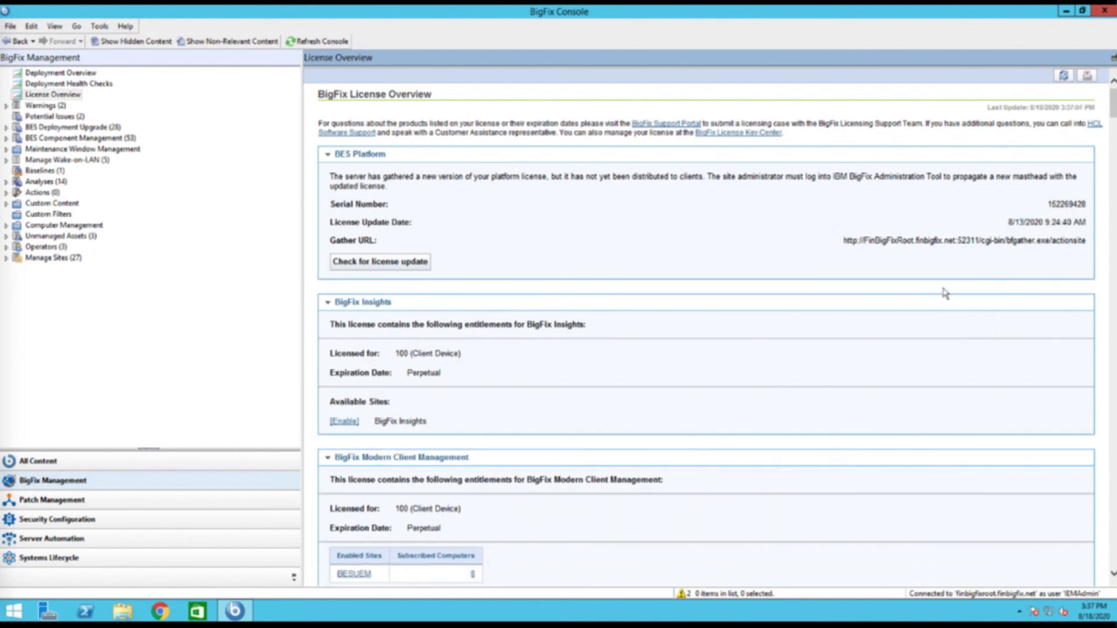
{"action": "mouse_move", "coordinate": [950, 292]}
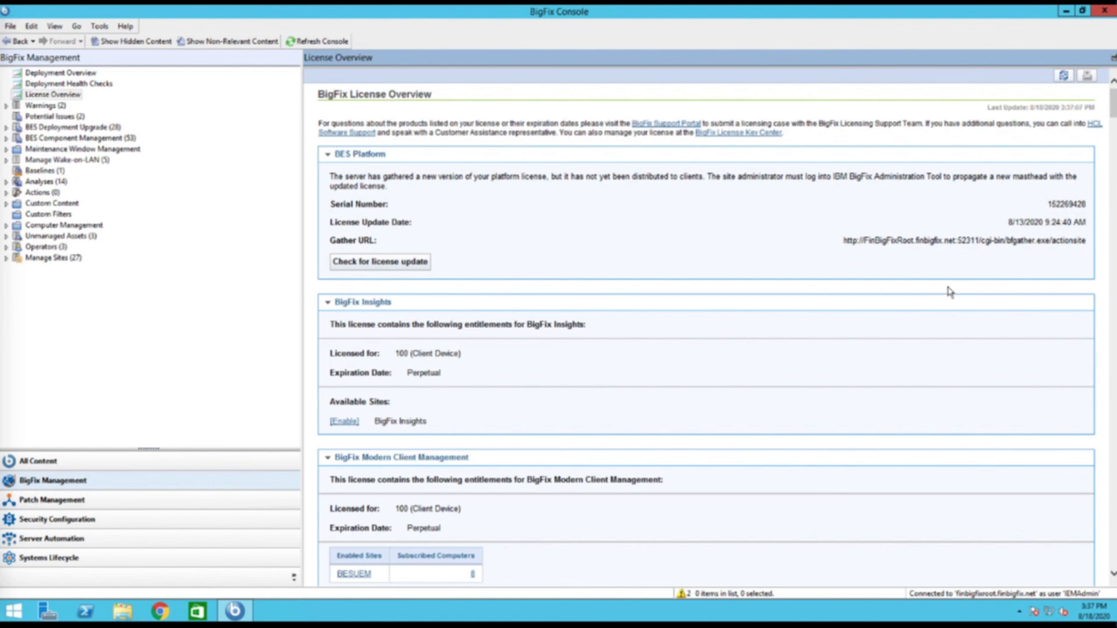
{"action": "mouse_move", "coordinate": [951, 292]}
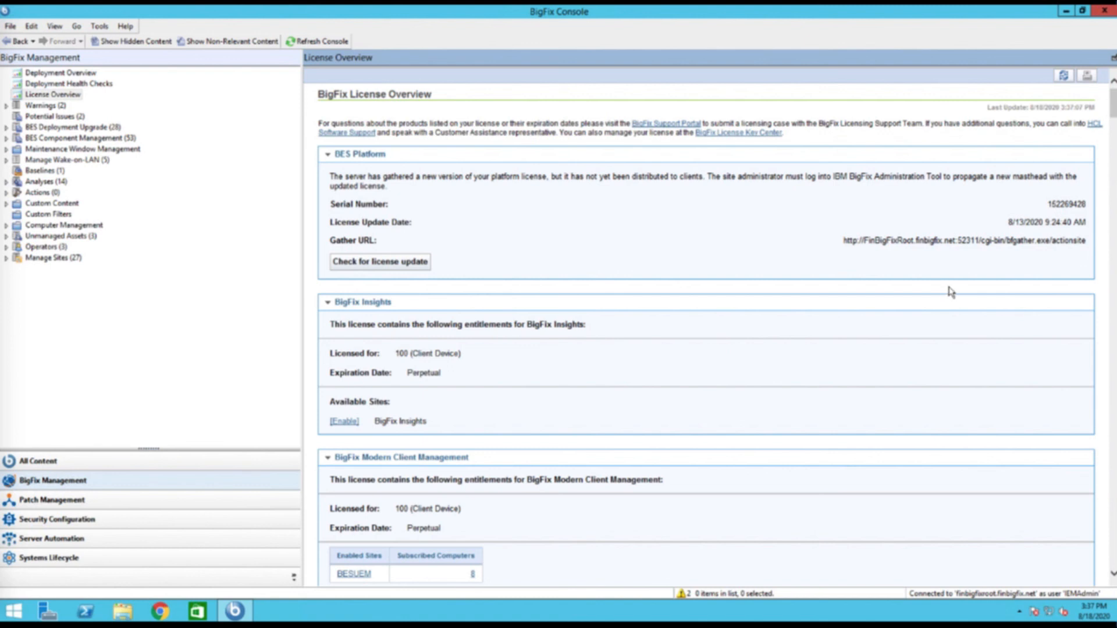